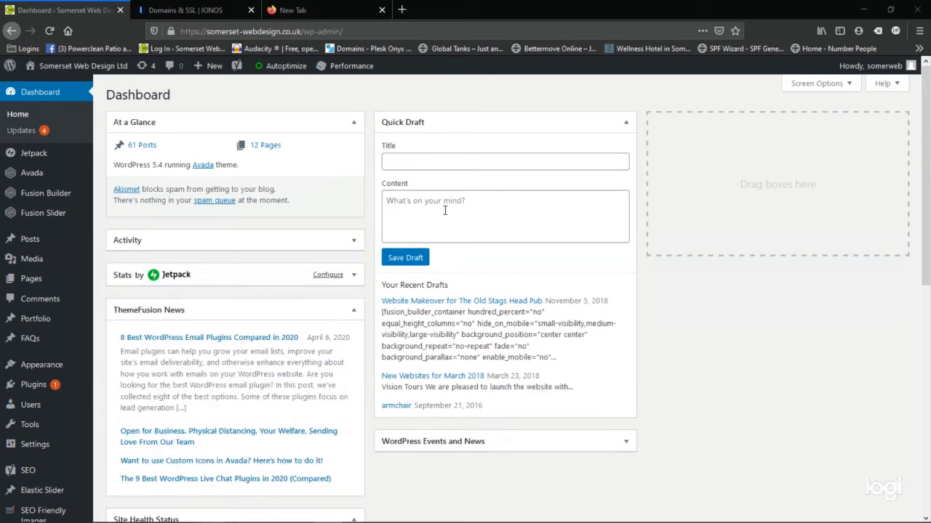
mouse_move(327, 149)
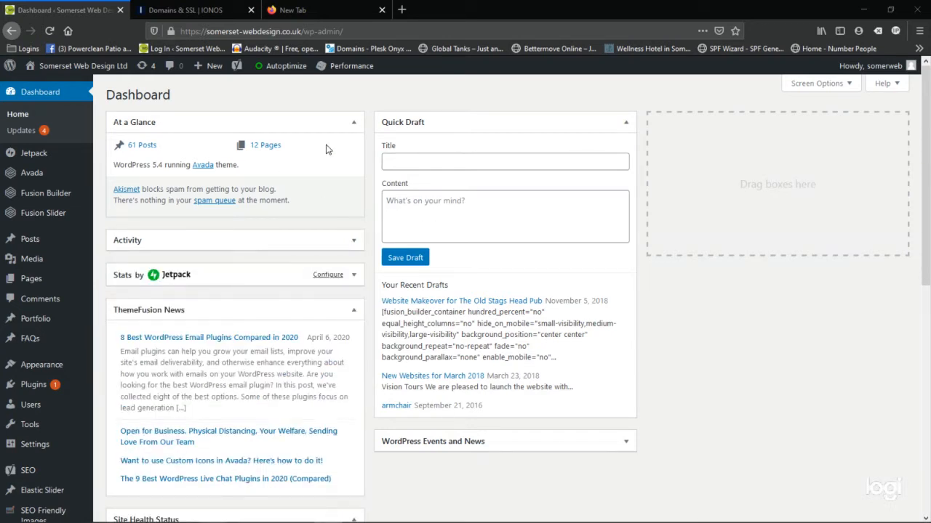
mouse_move(321, 130)
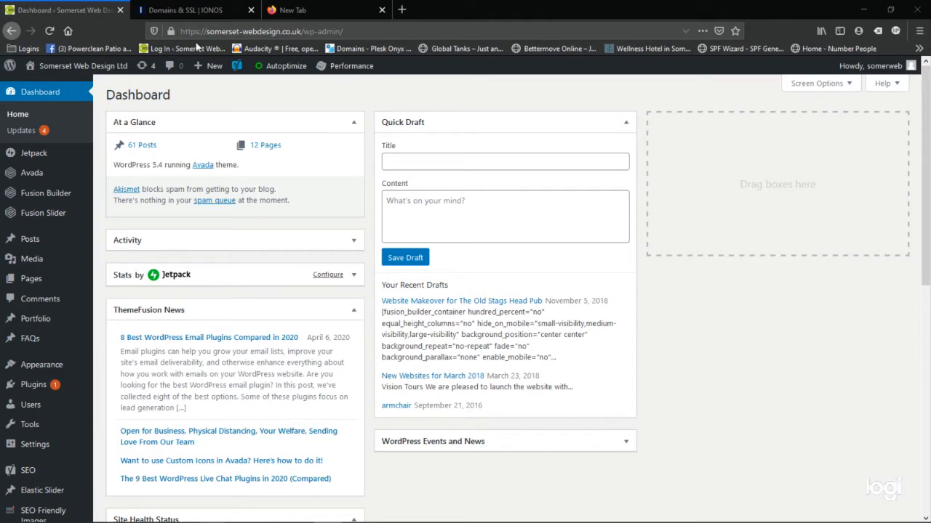
mouse_move(31, 278)
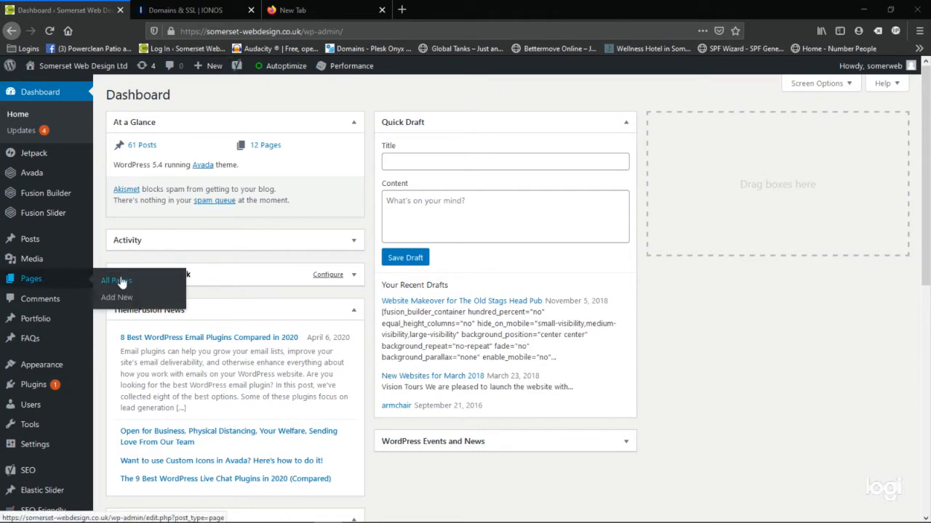
mouse_move(116, 297)
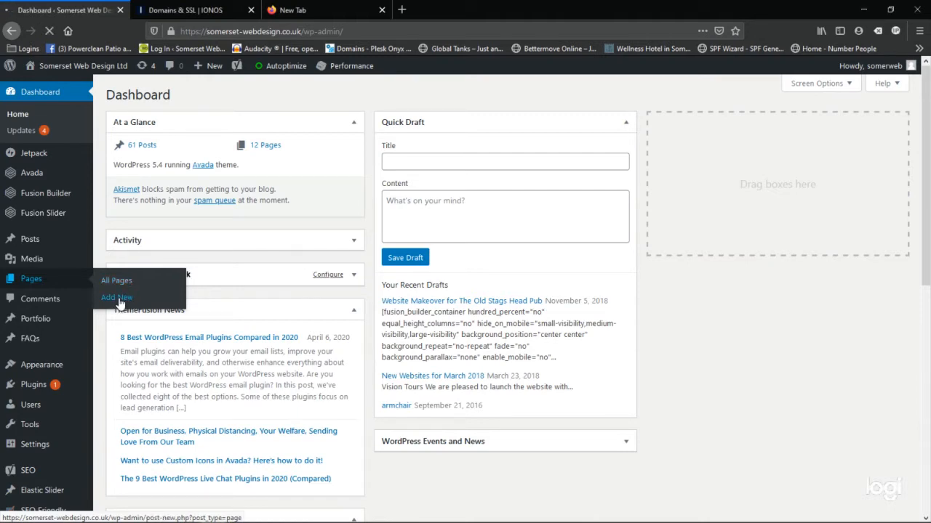
Start a blank page, title it 'Gallery' and publish it
left_click(116, 297)
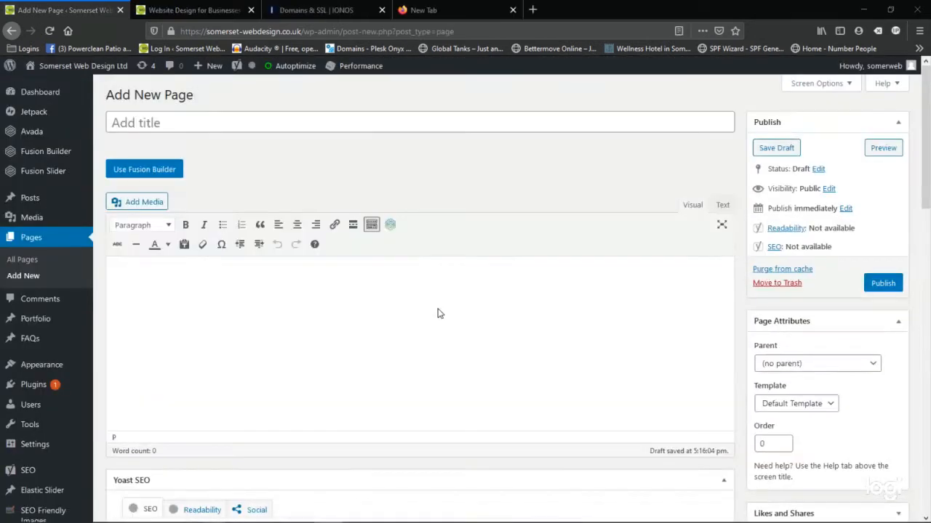
mouse_move(356, 327)
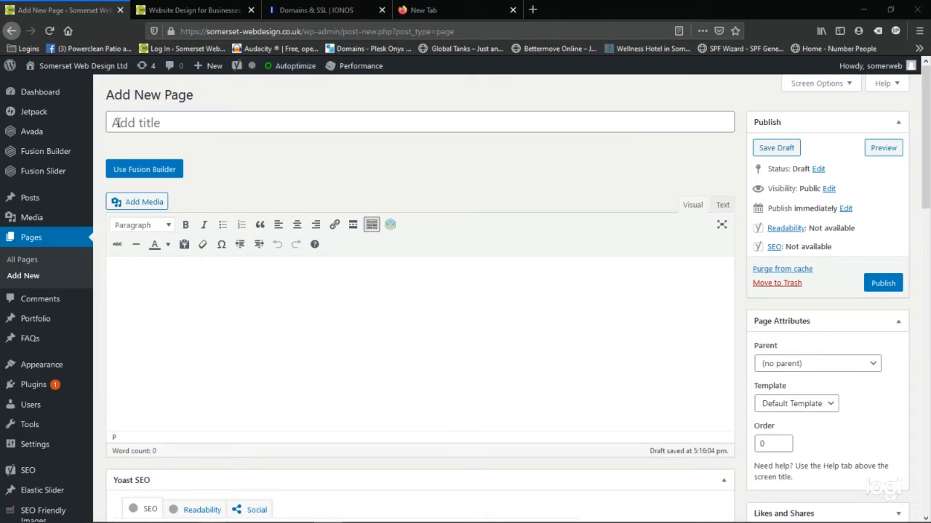
left_click(421, 122)
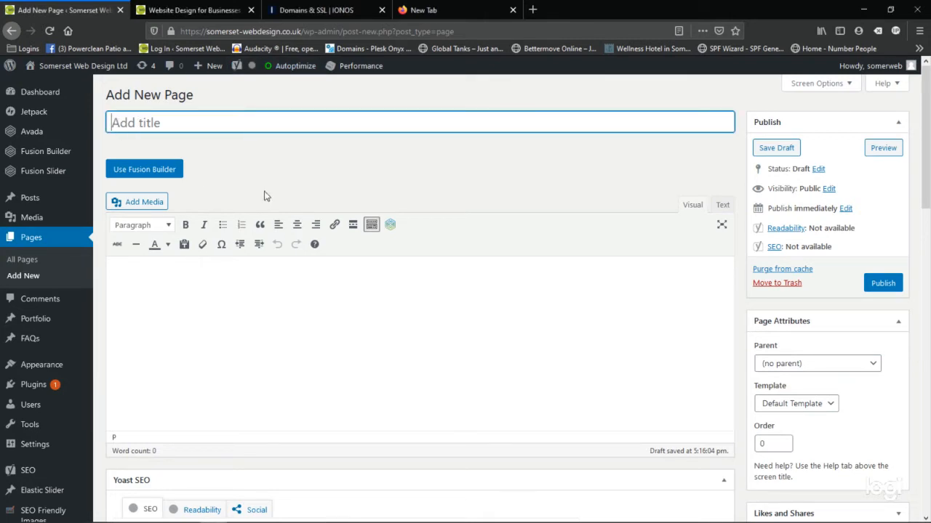
mouse_move(352, 317)
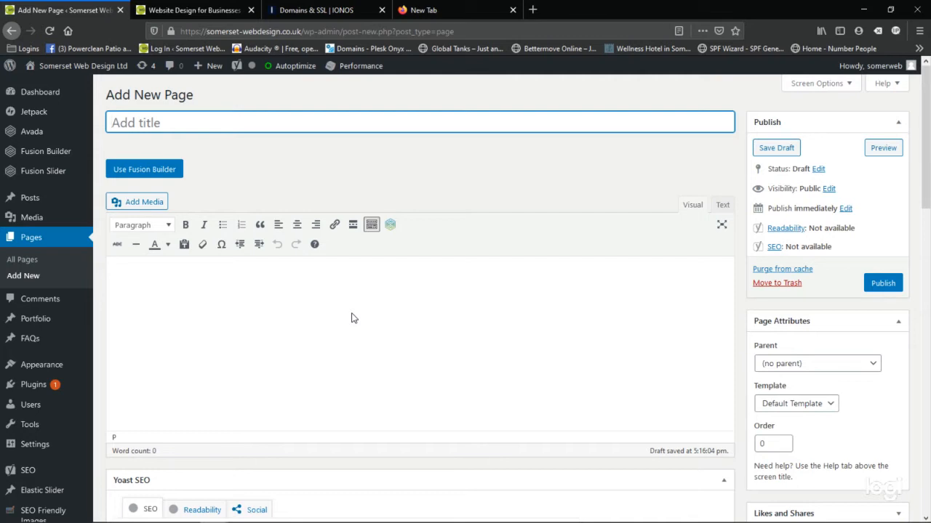
type("Galler")
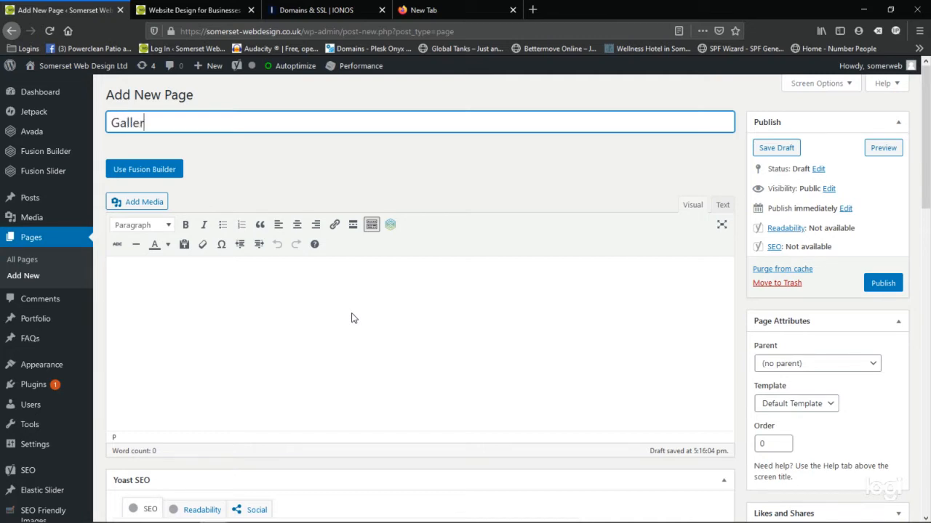
type("y")
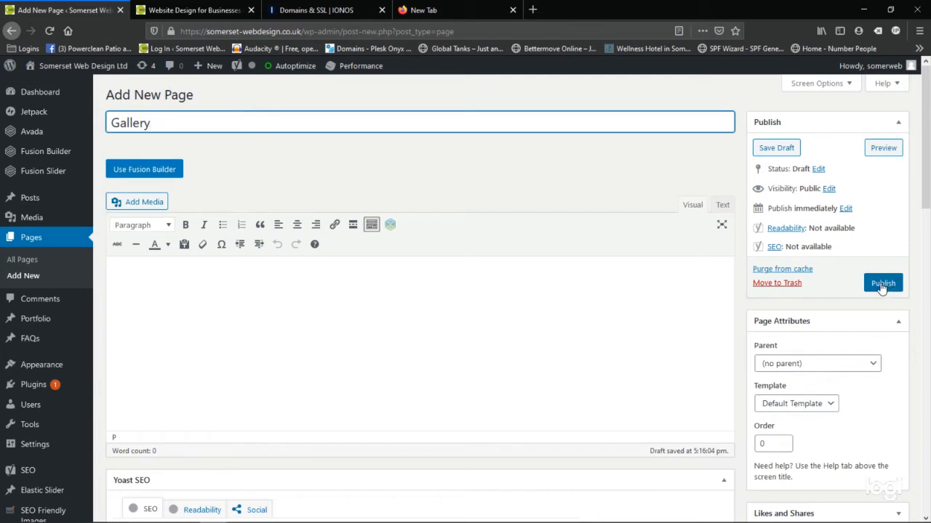
left_click(882, 283)
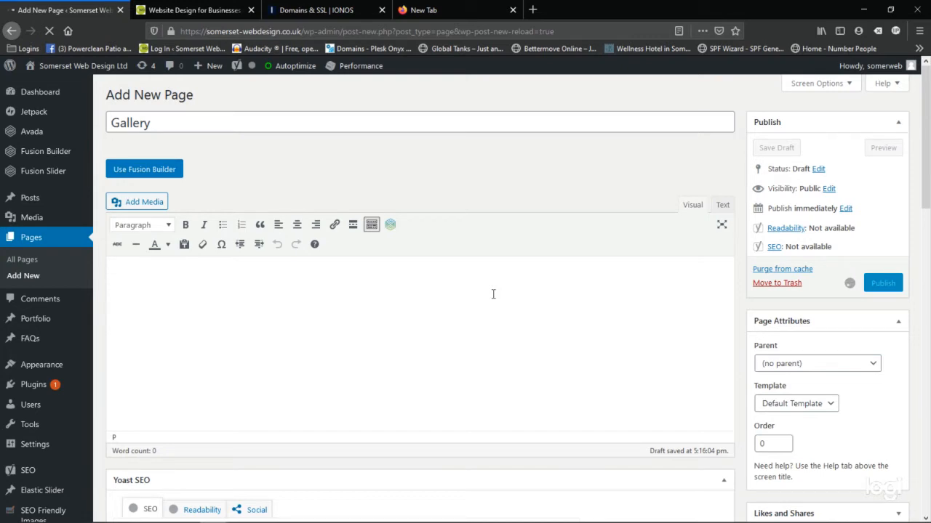
Finish publishing the Gallery page and switch its content to Fusion Builder
left_click(882, 283)
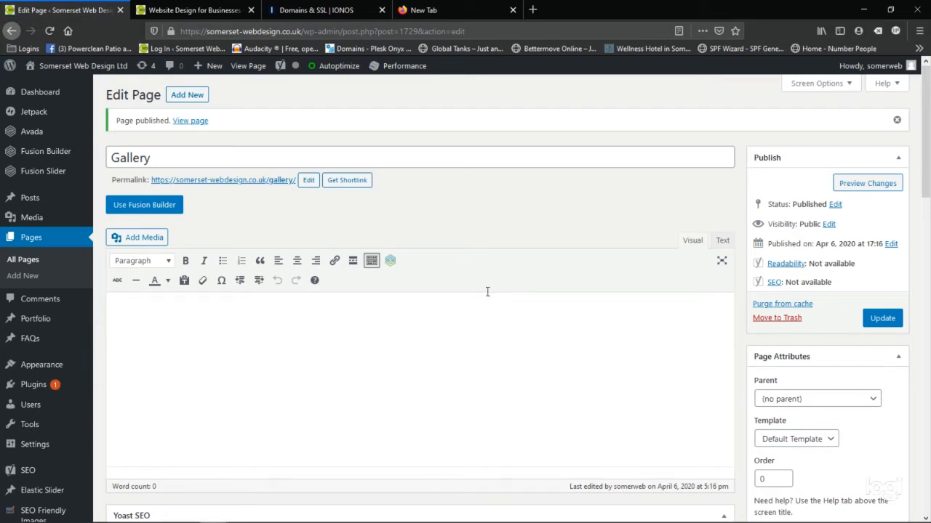
mouse_move(468, 389)
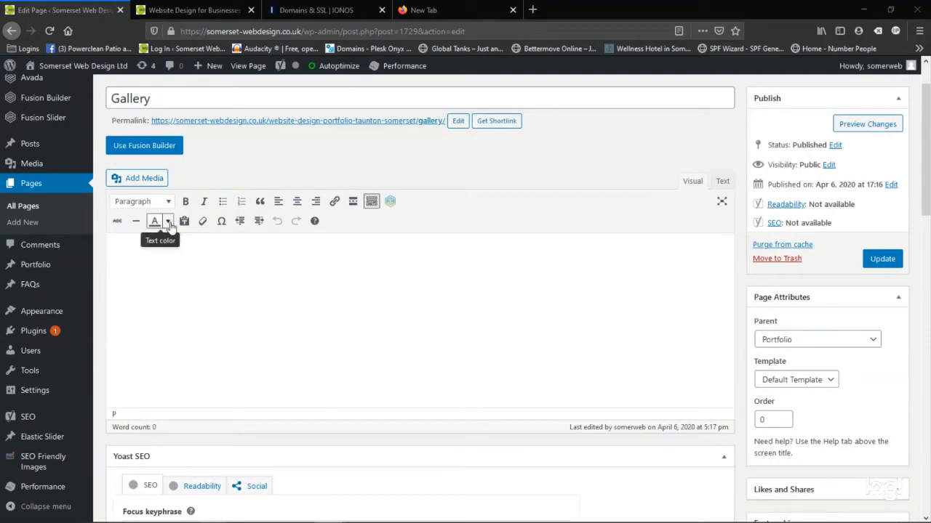
mouse_move(249, 144)
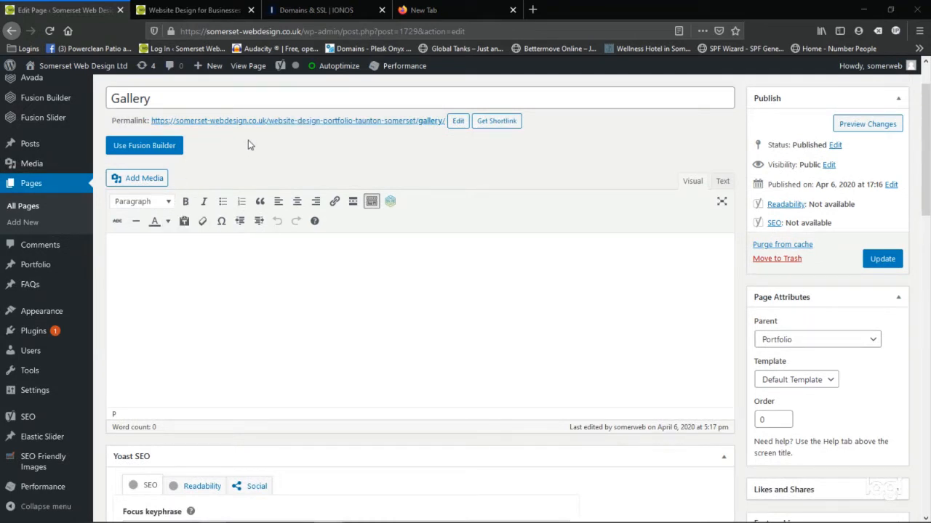
mouse_move(386, 158)
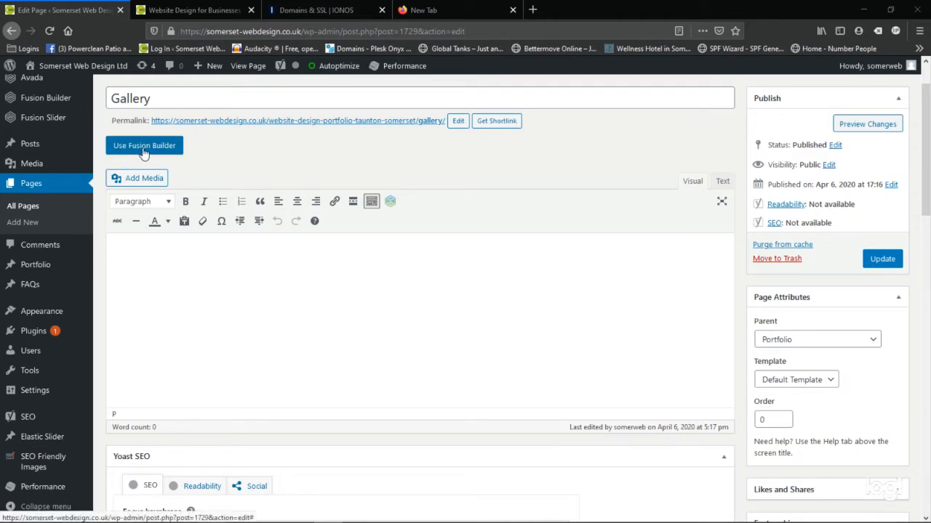
mouse_move(630, 413)
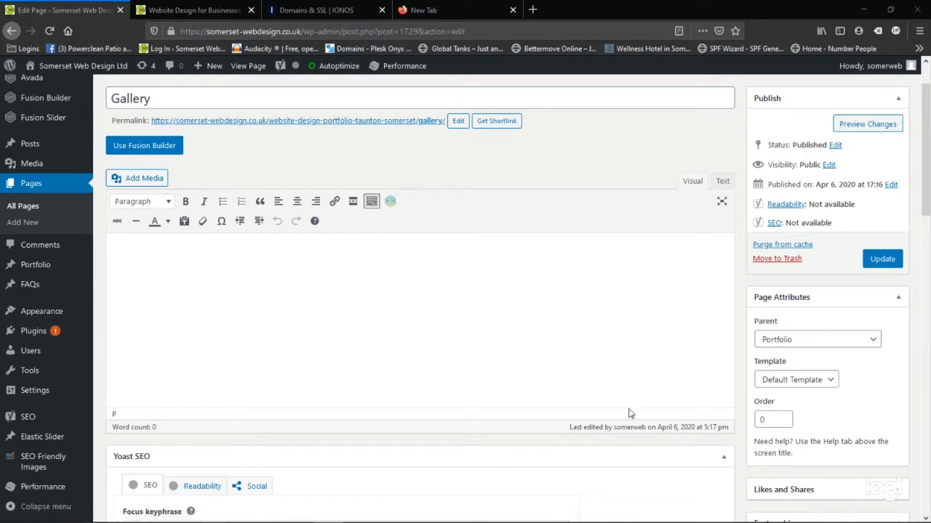
left_click(144, 146)
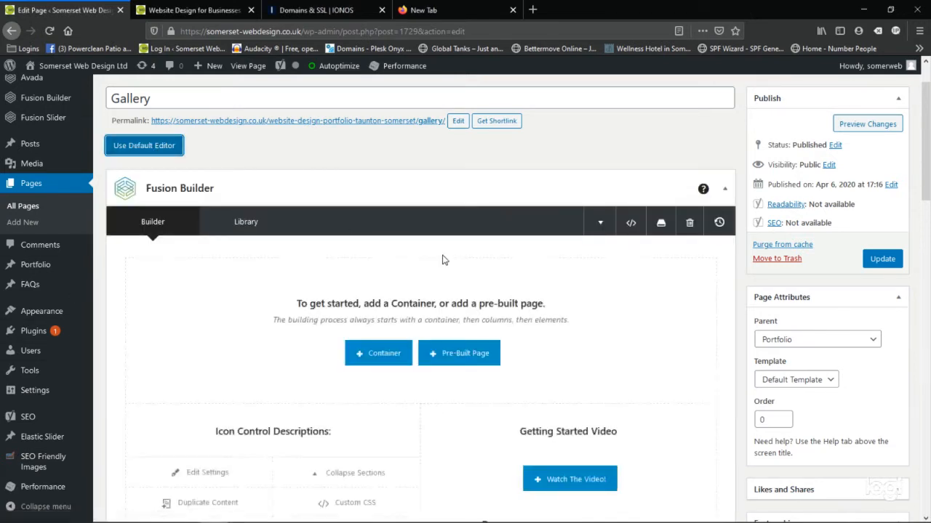
mouse_move(728, 202)
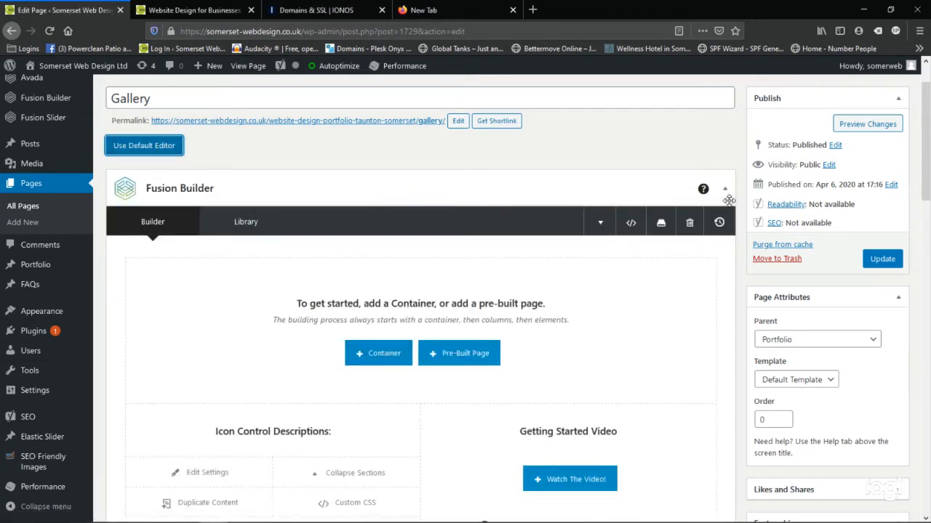
Add a first container with two half-width columns to the Gallery layout
left_click(882, 258)
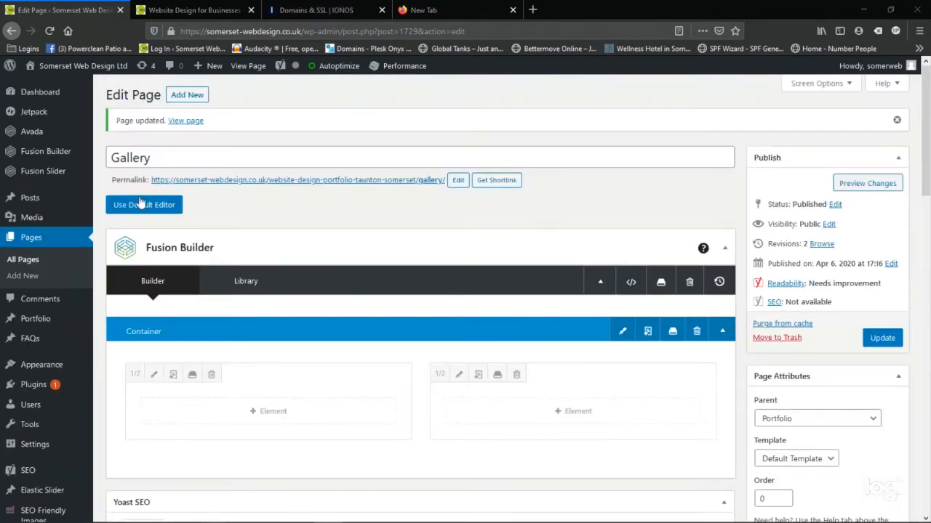
mouse_move(153, 180)
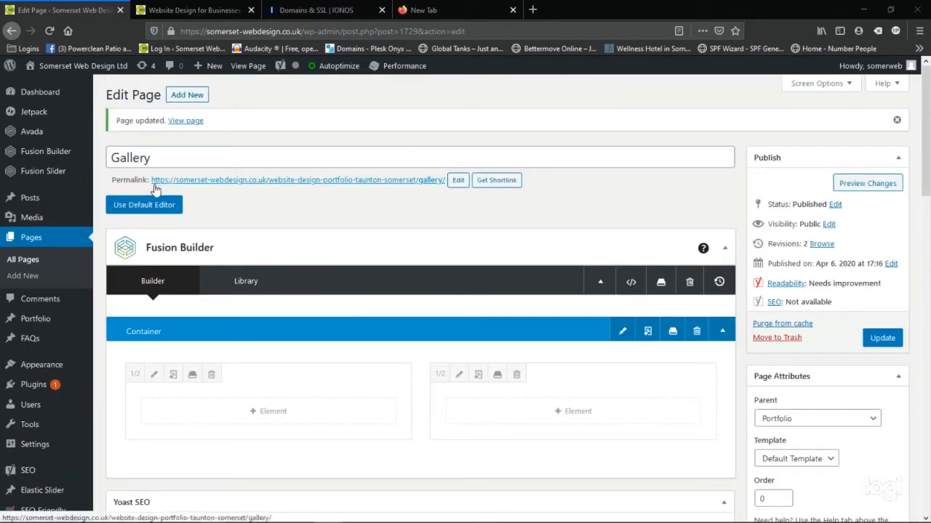
mouse_move(388, 184)
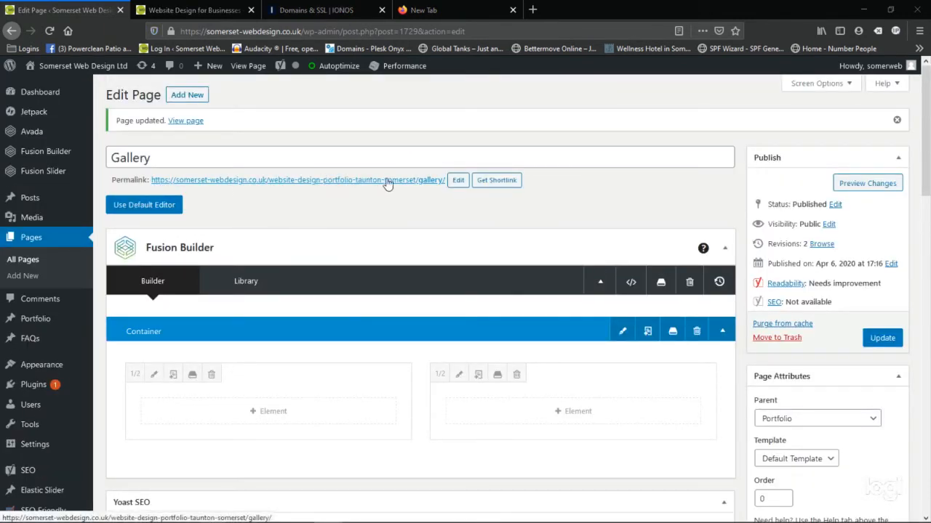
mouse_move(431, 184)
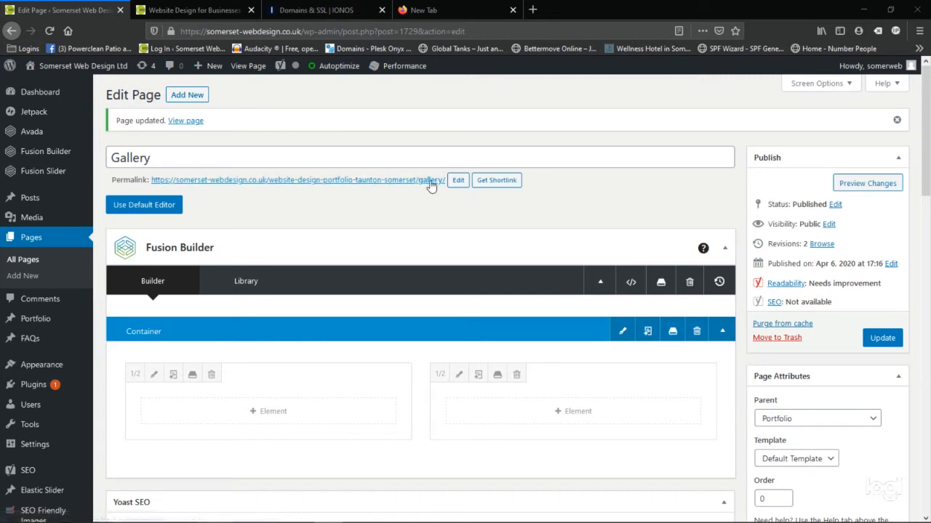
mouse_move(280, 189)
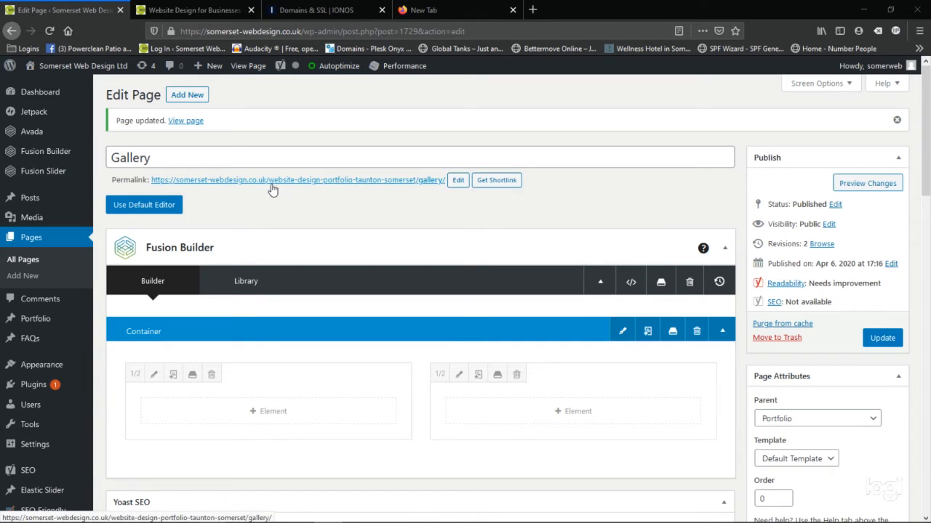
mouse_move(271, 190)
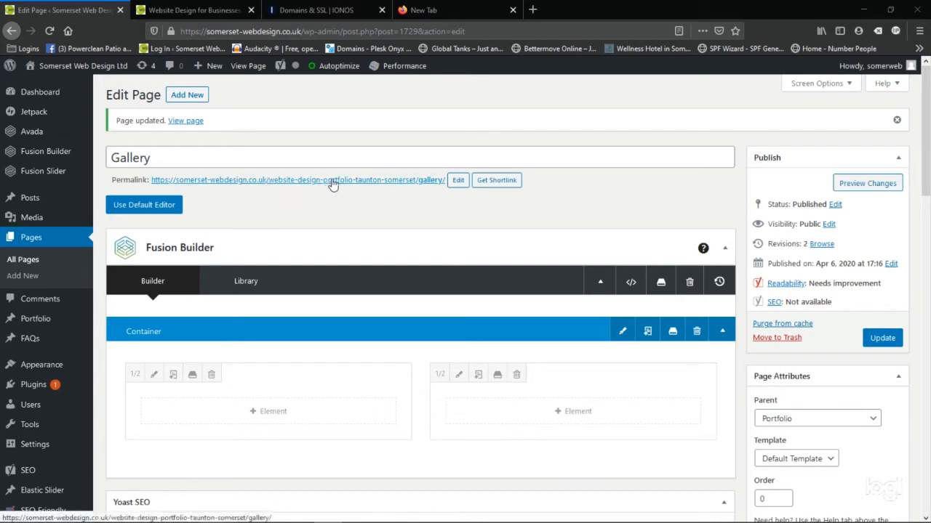
mouse_move(403, 183)
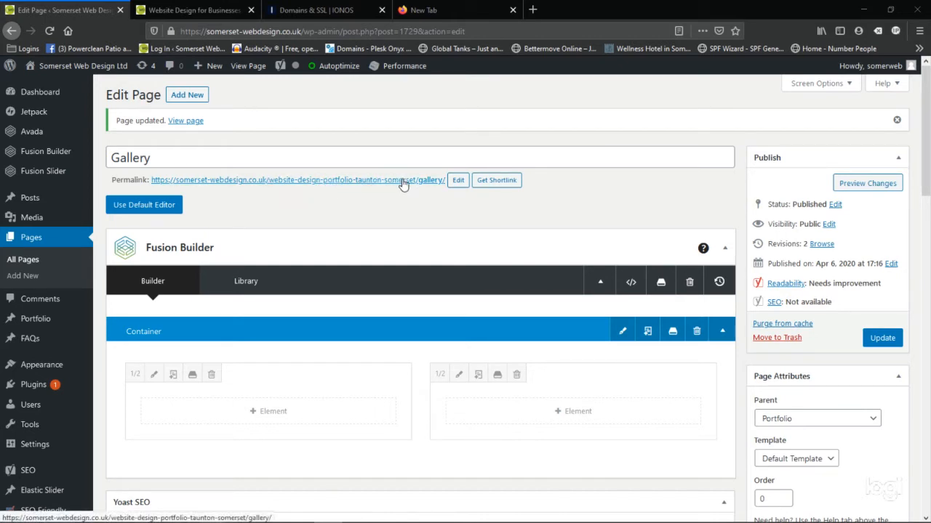
mouse_move(174, 174)
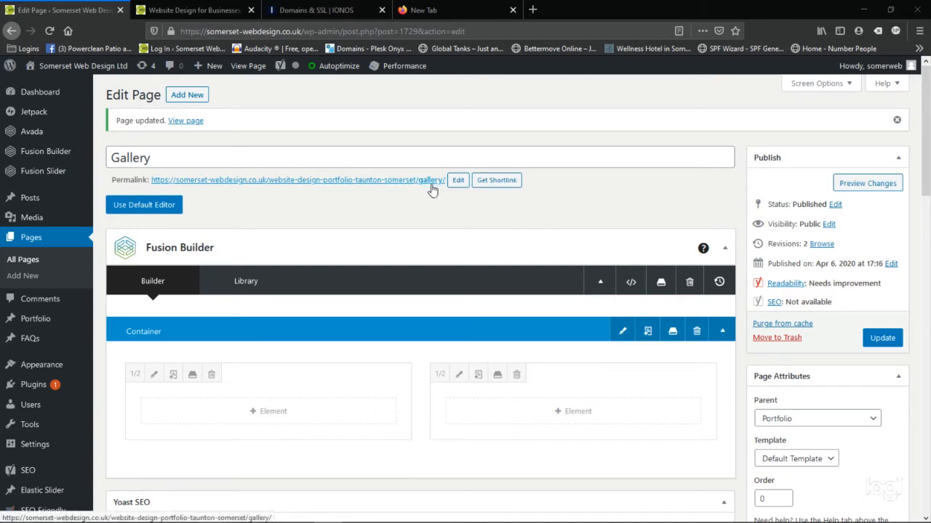
mouse_move(458, 184)
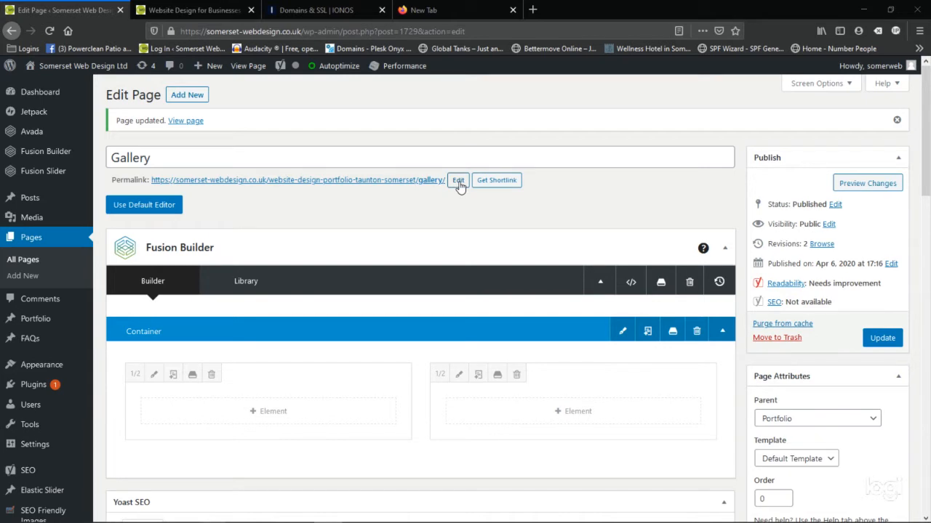
Change the Gallery permalink slug to 'website-design-gallery' and update the page
left_click(458, 179)
type("website-design-gallery")
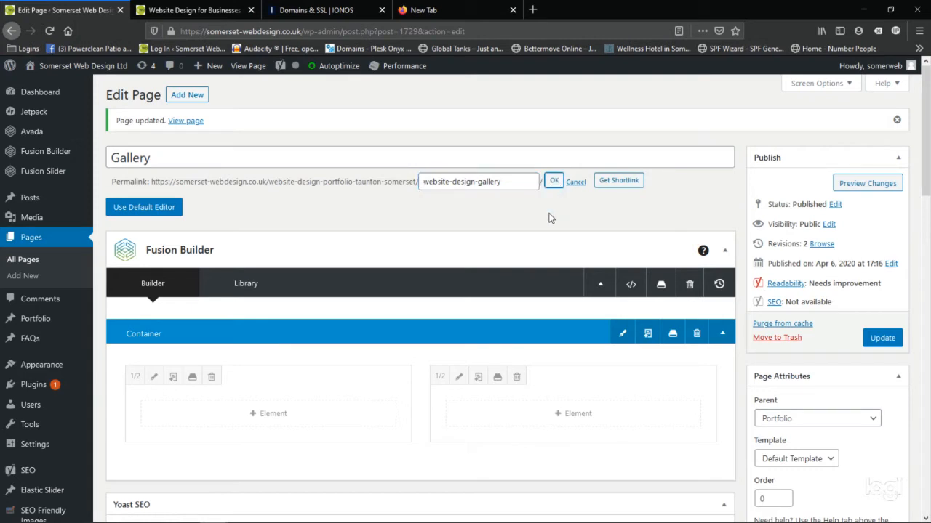
left_click(553, 181)
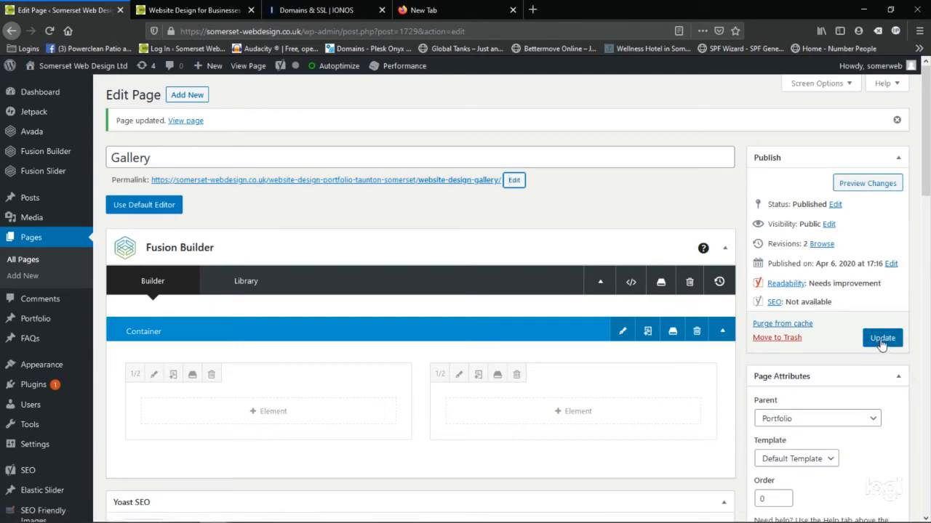
left_click(882, 338)
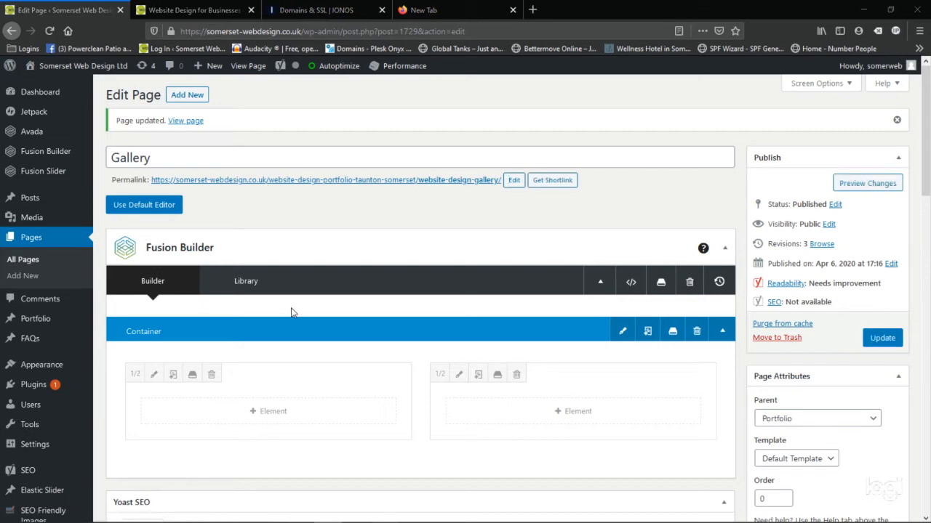
scroll("down", 3)
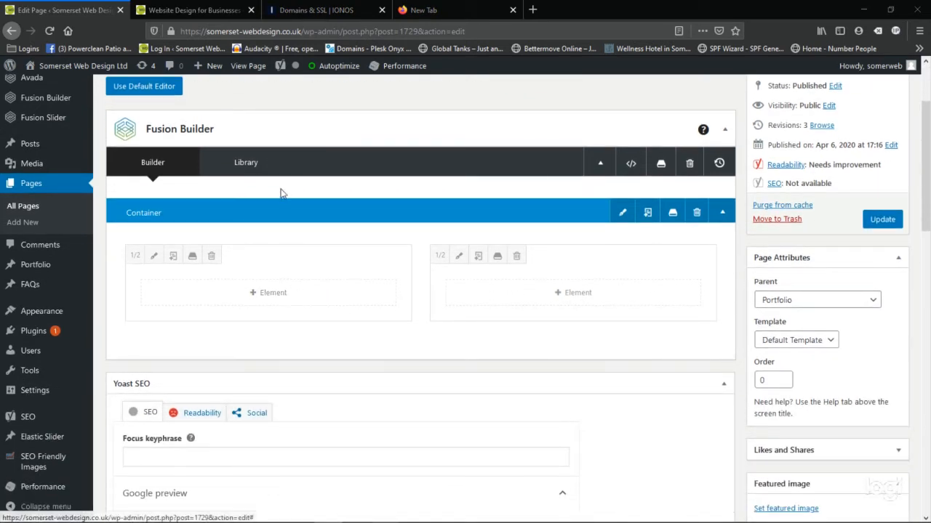
left_click(882, 218)
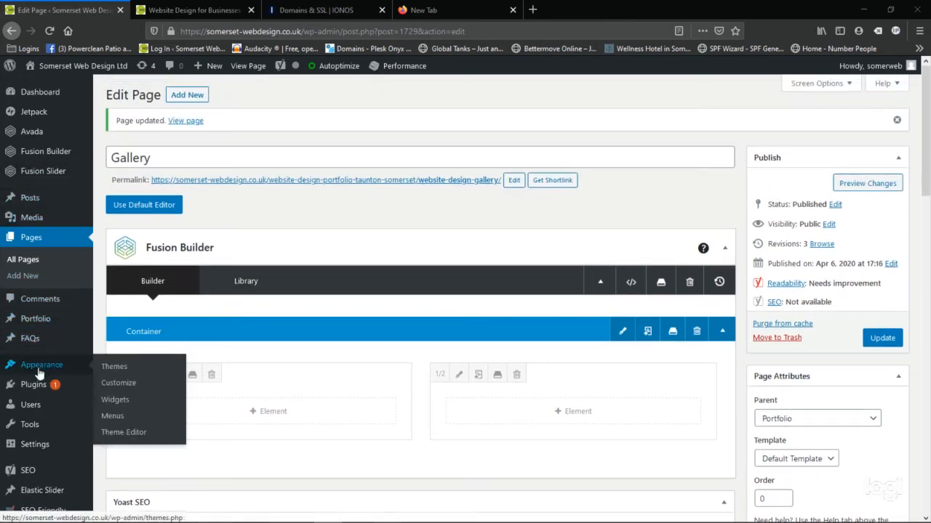
mouse_move(112, 419)
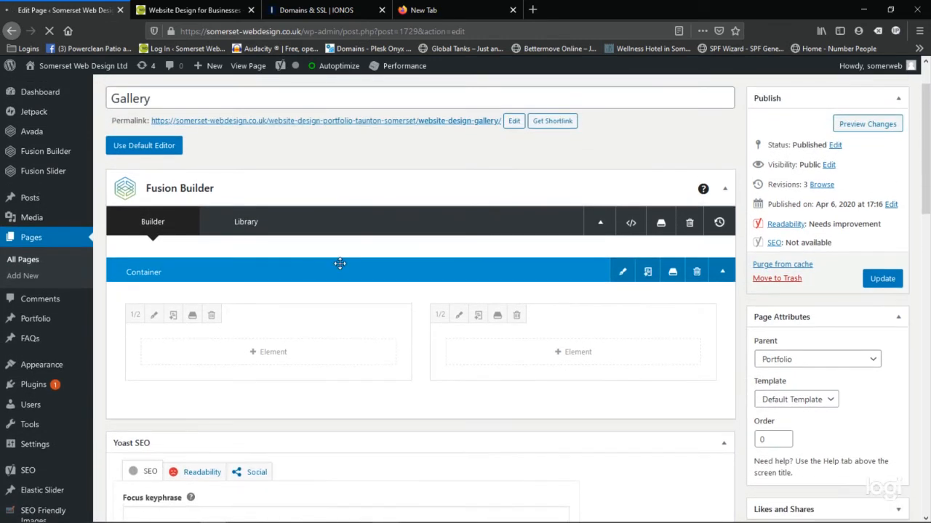
In Appearance > Menus, list all pages and add Gallery to the Main Menu
left_click(19, 395)
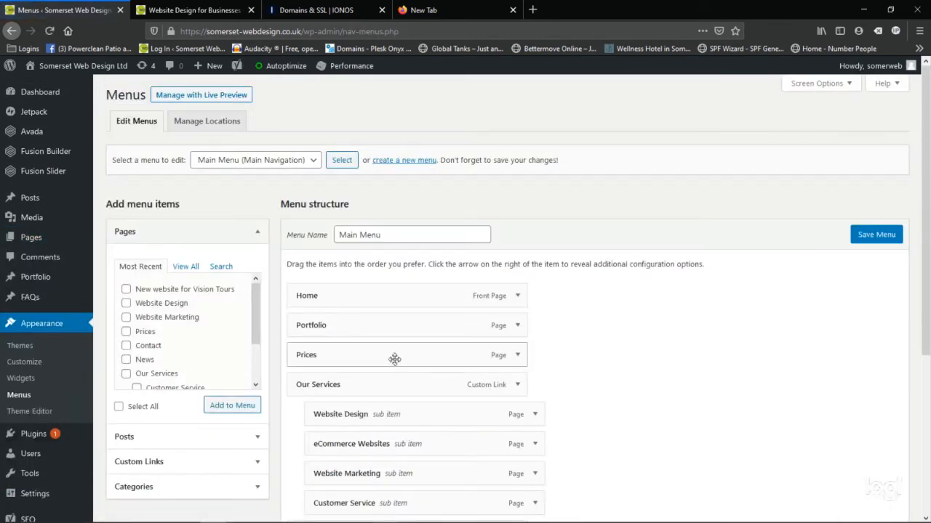
scroll("down", 3)
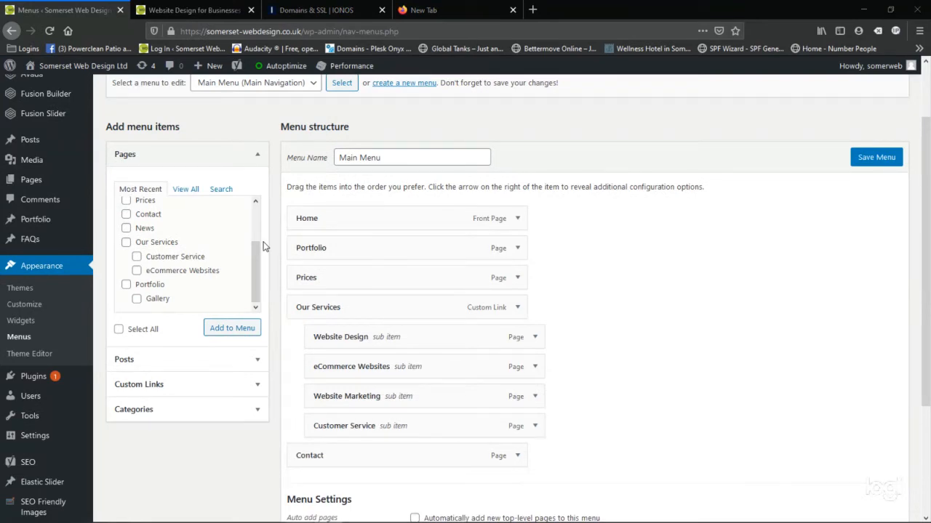
mouse_move(284, 242)
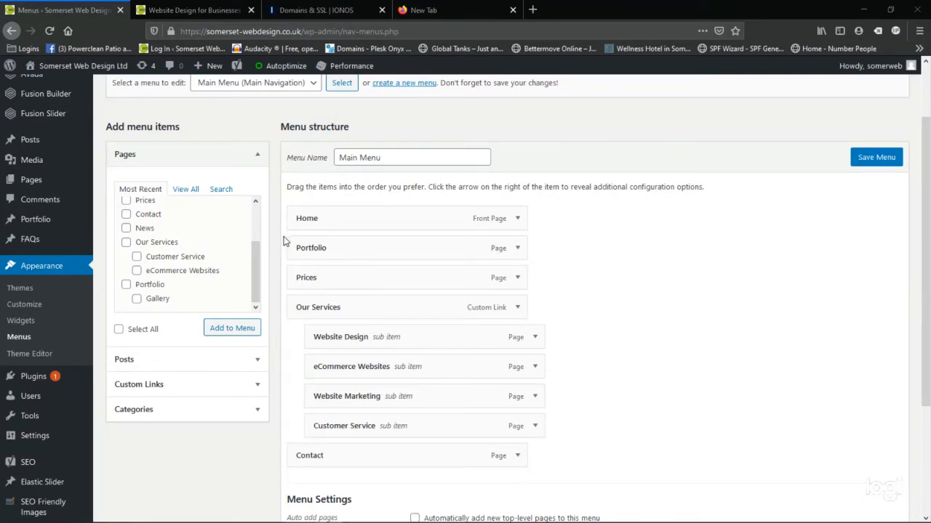
scroll("down", 3)
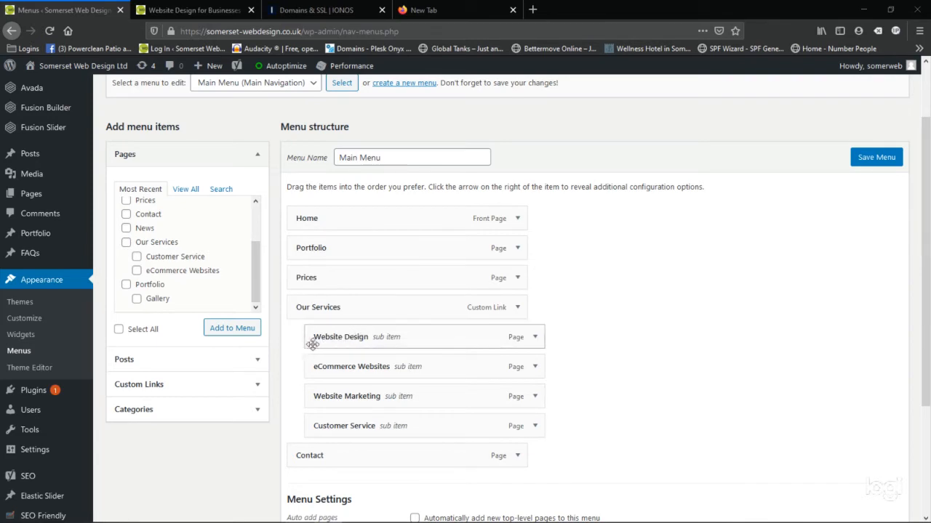
mouse_move(349, 356)
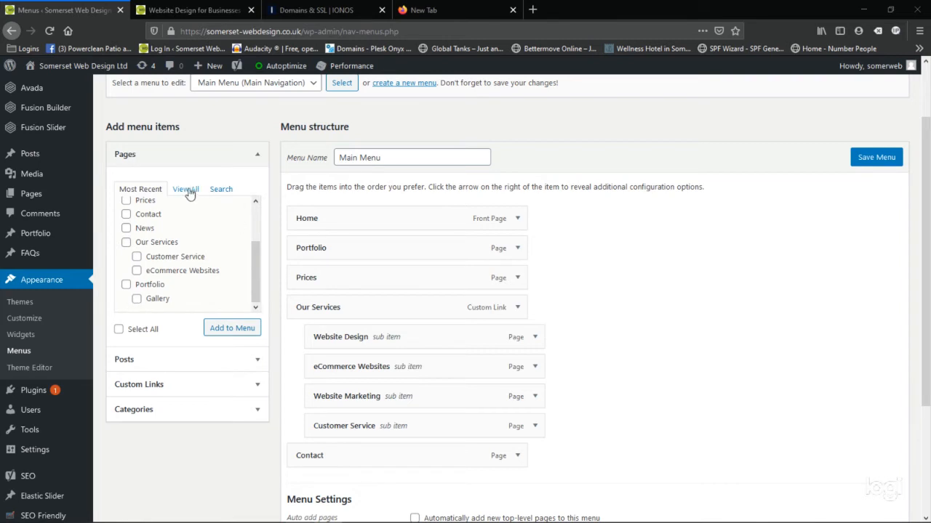
left_click(186, 189)
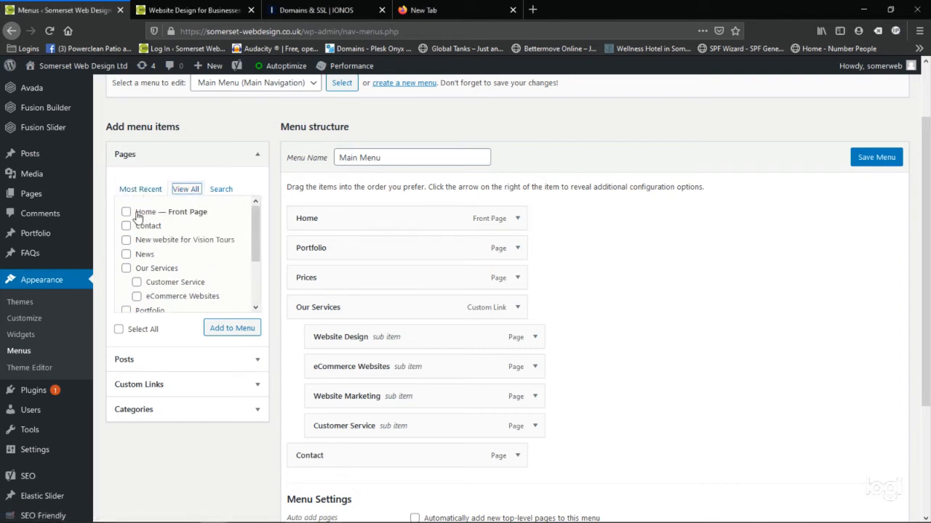
mouse_move(161, 247)
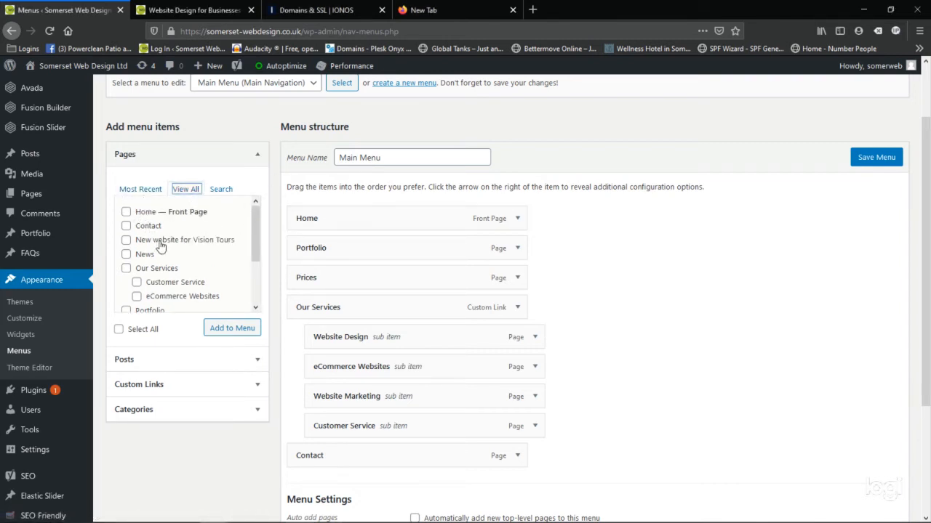
scroll("down", 3)
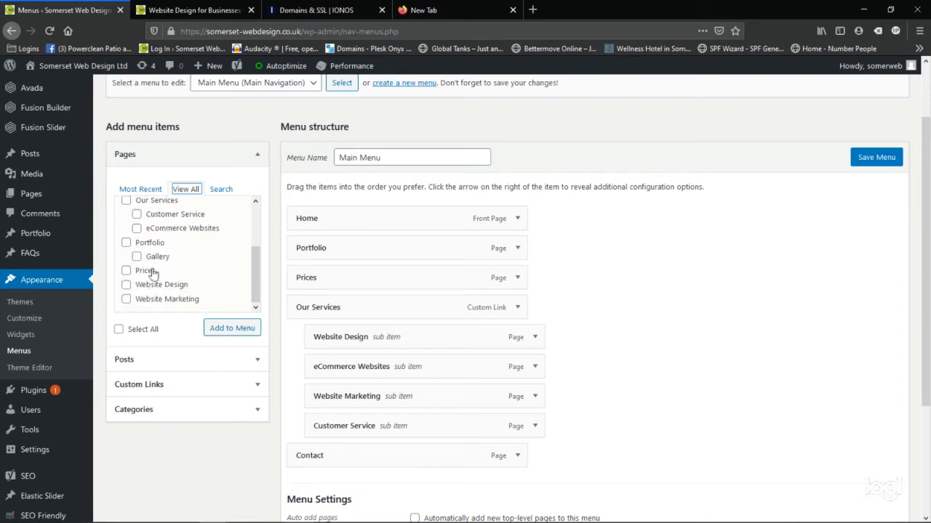
mouse_move(139, 262)
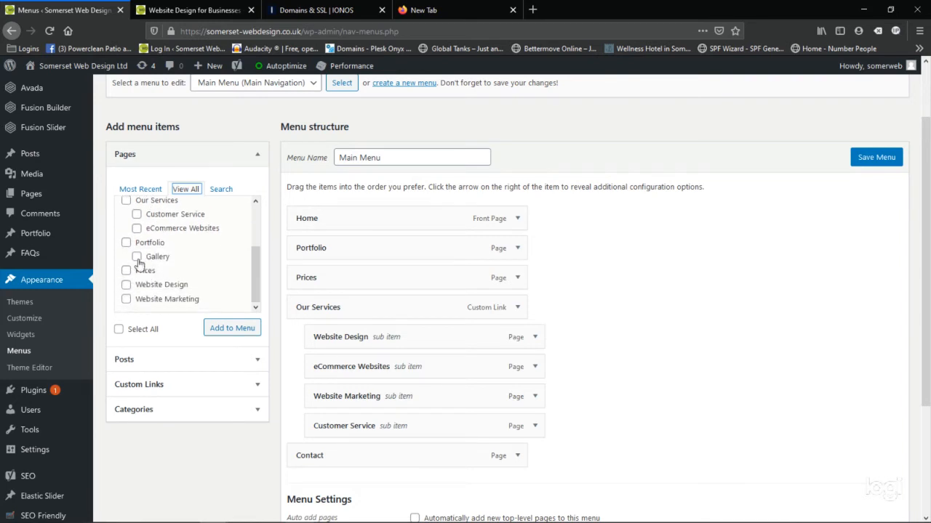
mouse_move(145, 271)
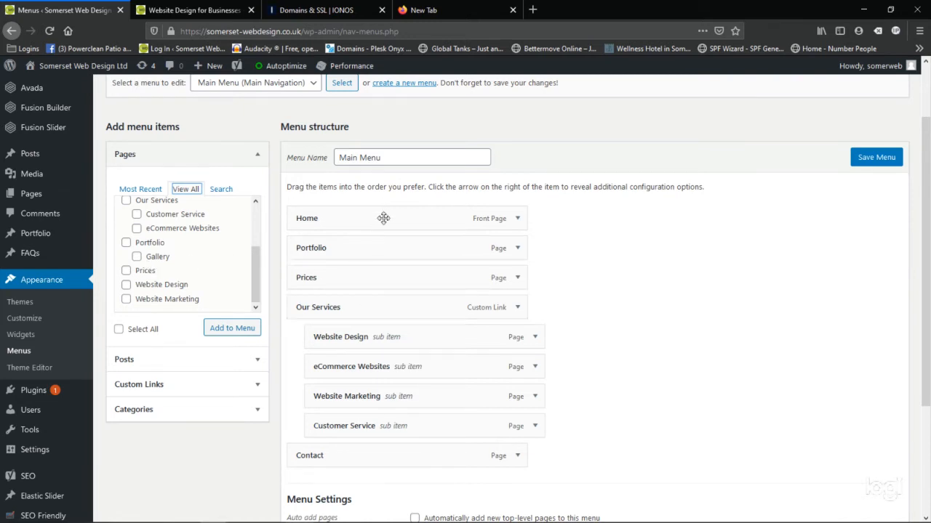
mouse_move(152, 265)
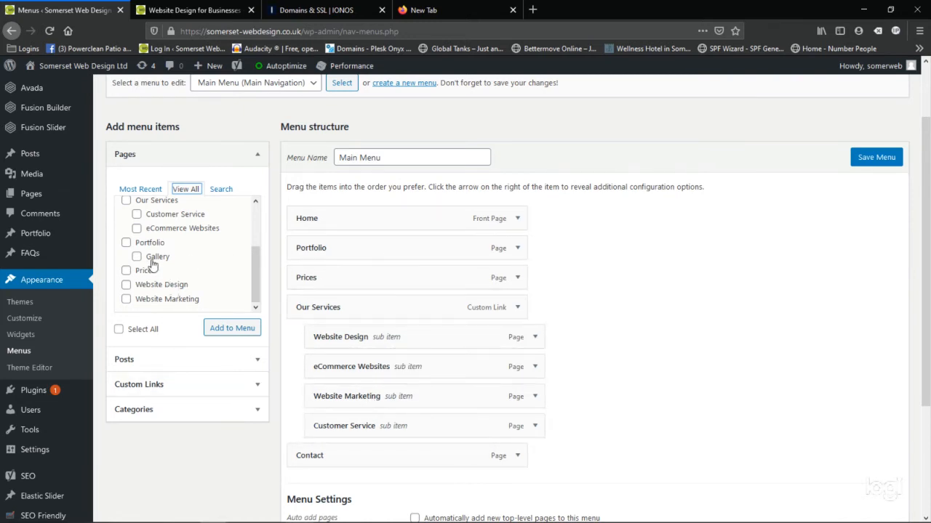
left_click(136, 255)
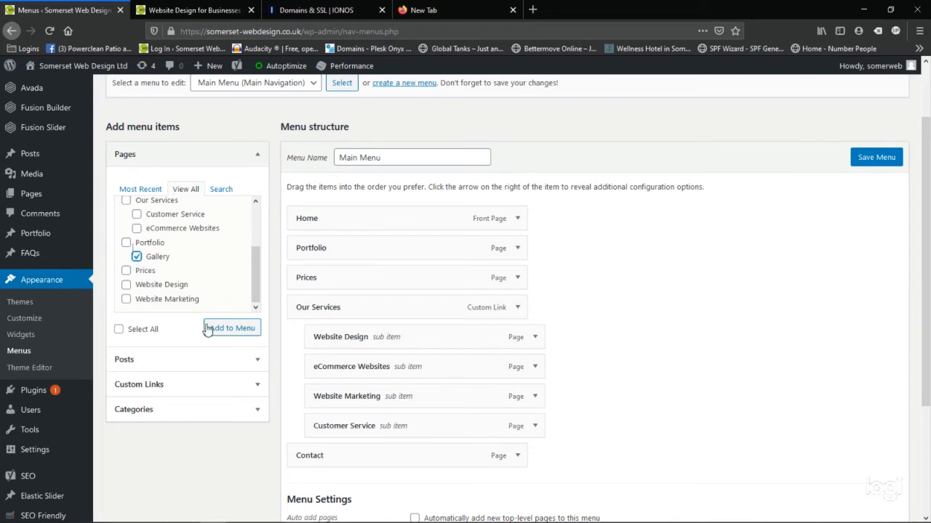
left_click(231, 327)
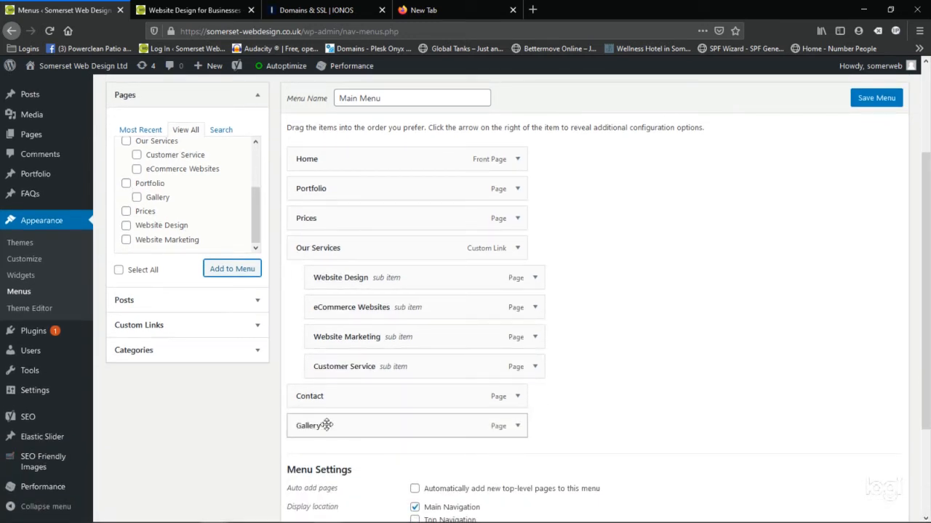
Drag the Gallery item just below Portfolio and indent it as a sub item
left_click_drag(328, 426, 351, 409)
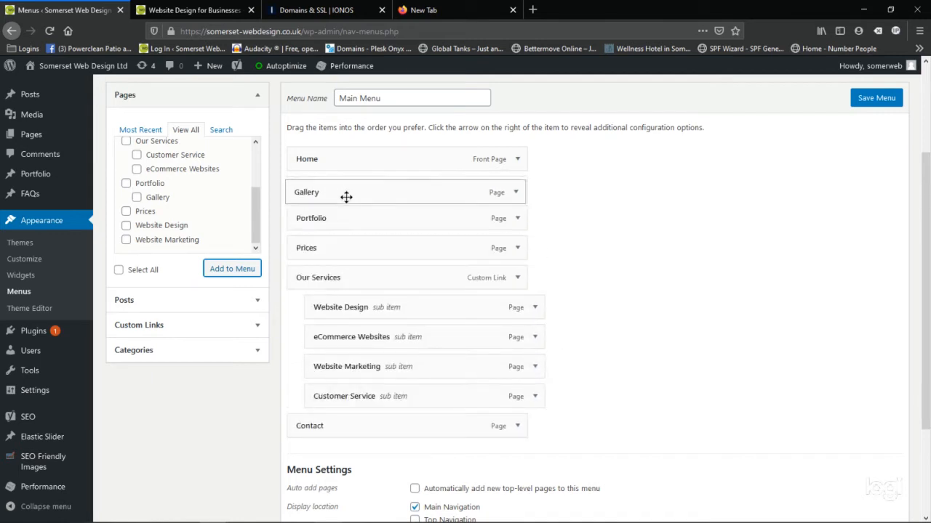
left_click_drag(346, 192, 346, 247)
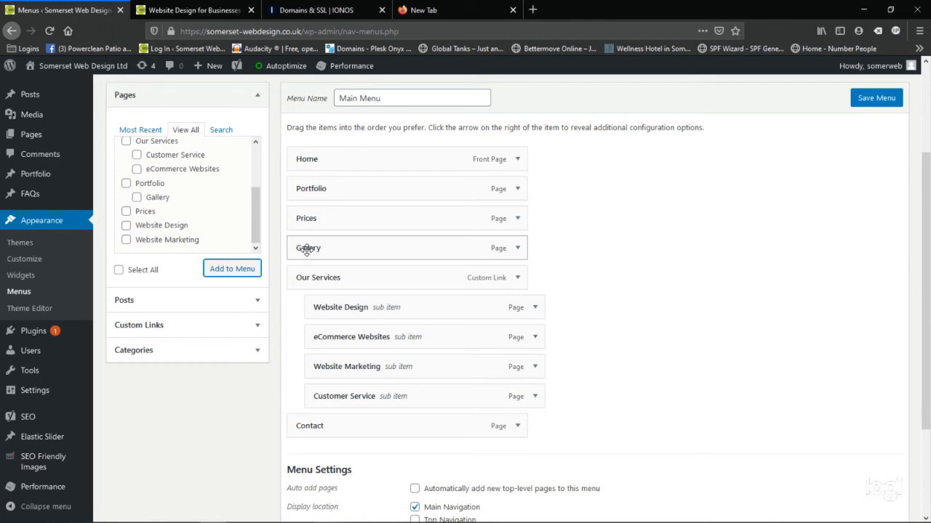
left_click_drag(307, 248, 308, 234)
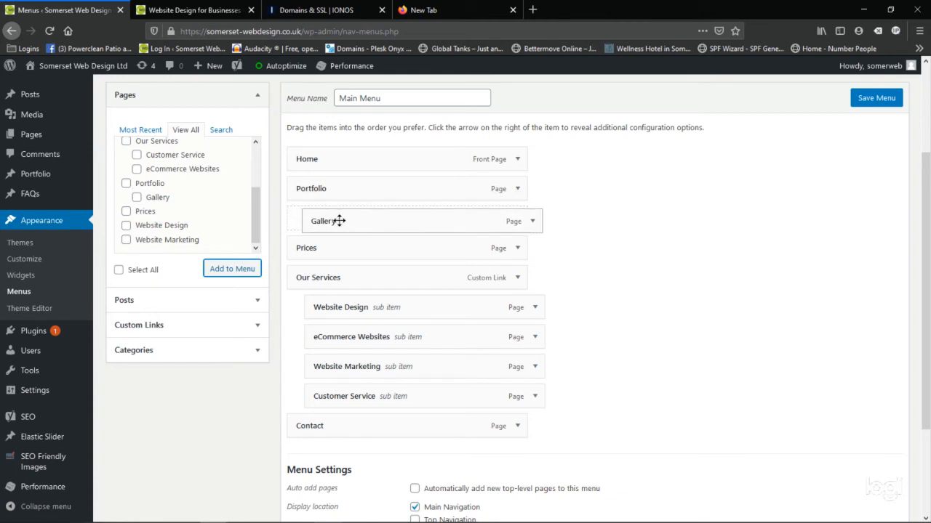
left_click_drag(327, 221, 345, 224)
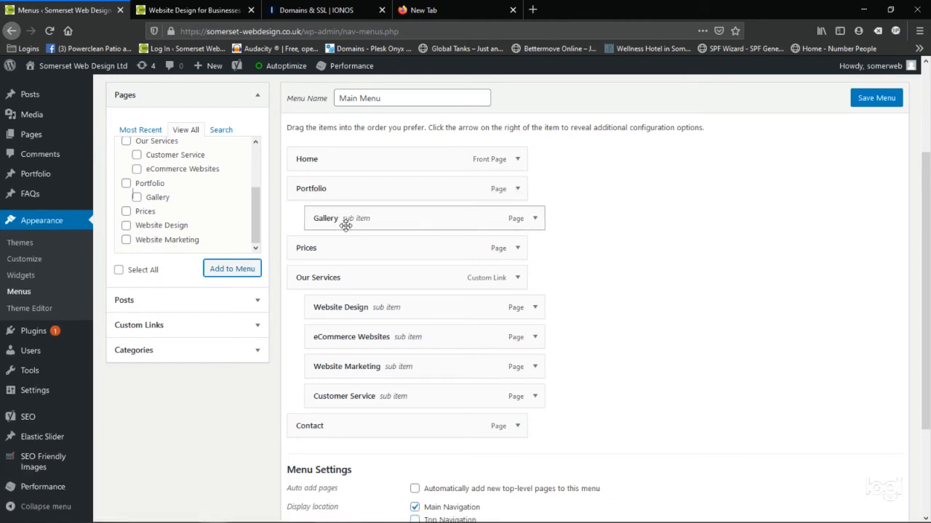
mouse_move(369, 223)
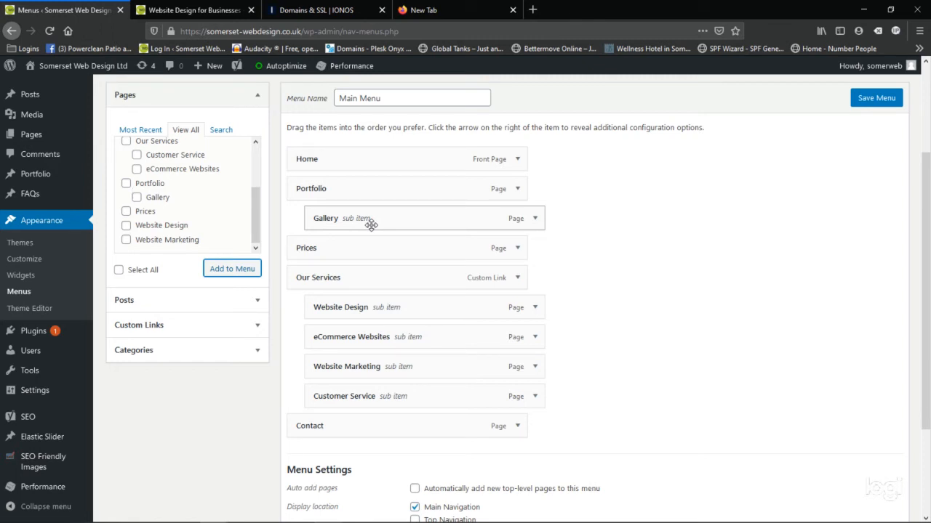
mouse_move(346, 209)
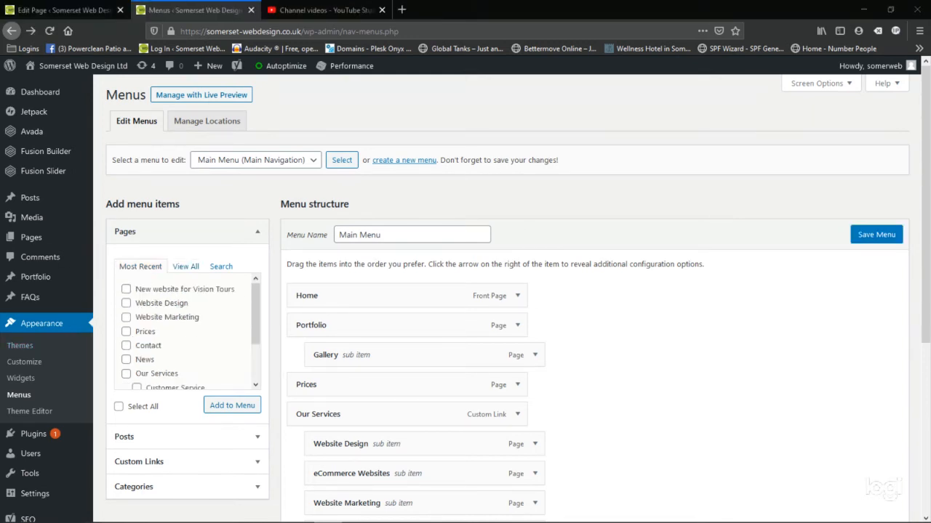
mouse_move(666, 259)
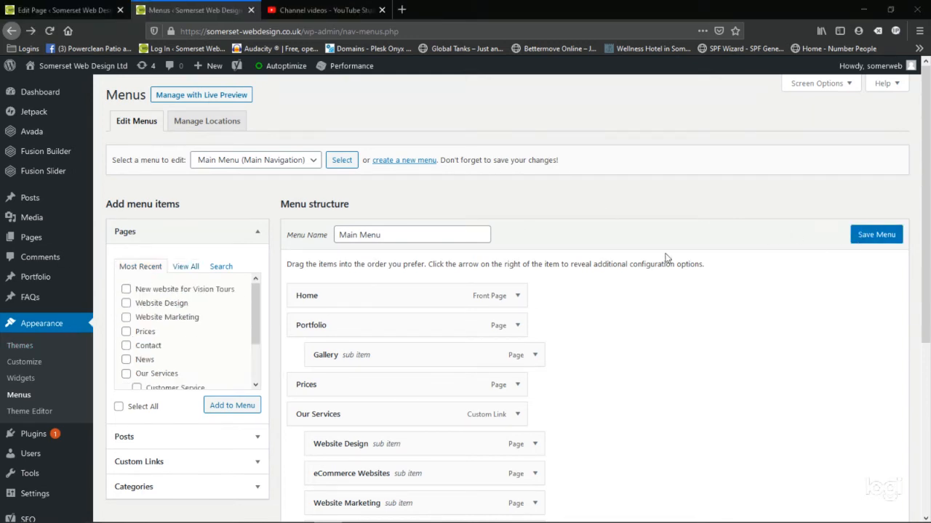
mouse_move(137, 121)
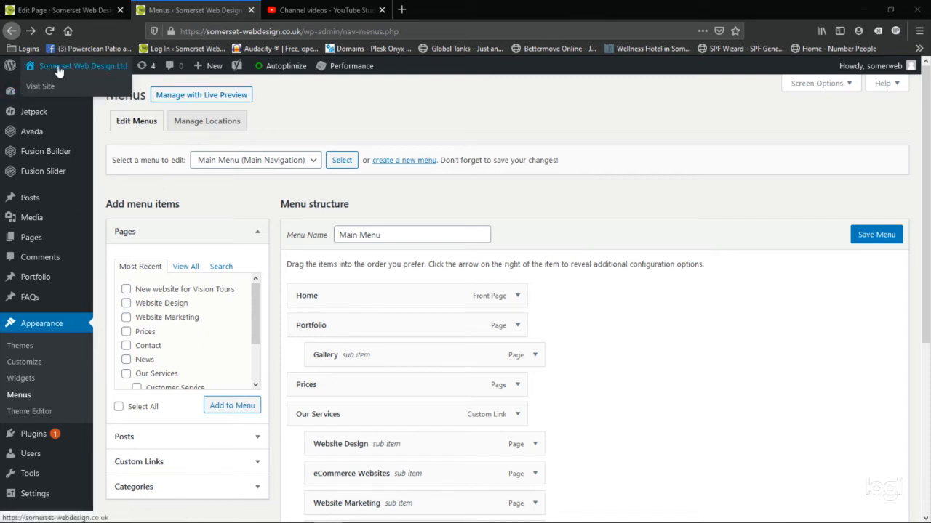
mouse_move(99, 70)
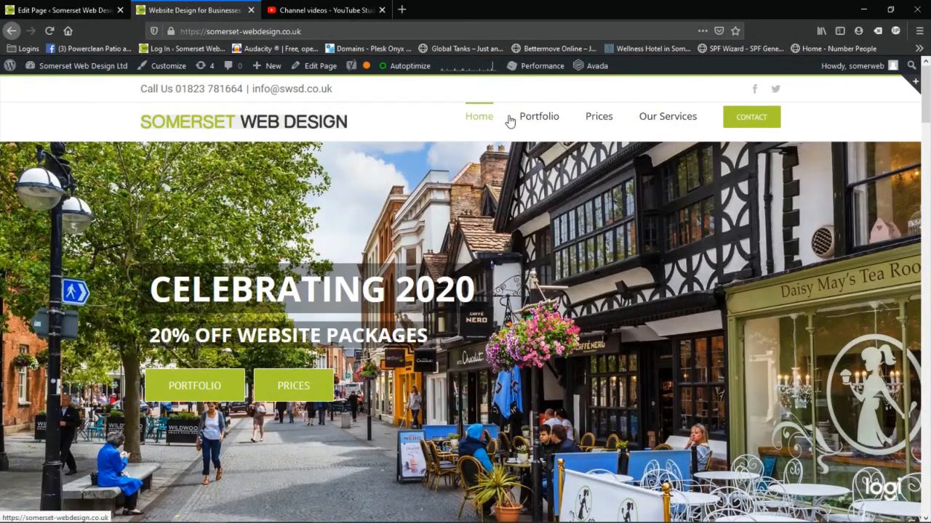
mouse_move(538, 116)
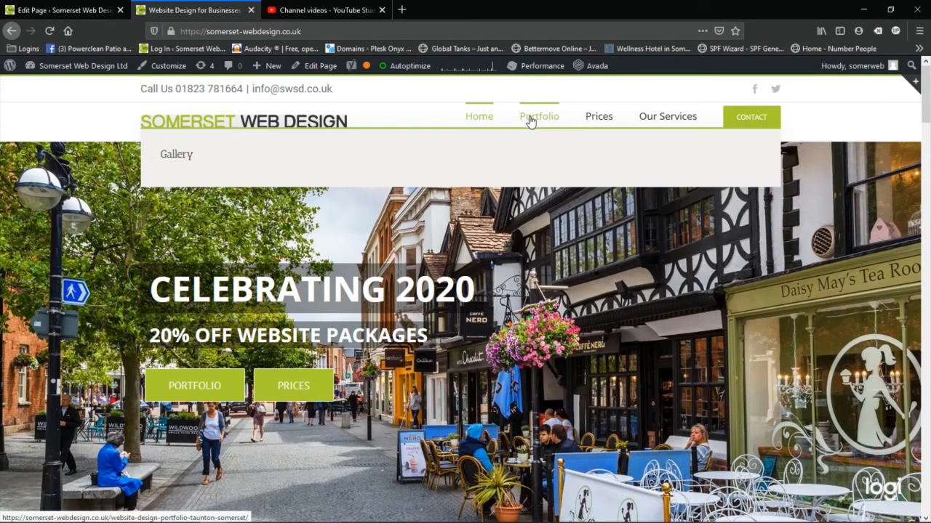
mouse_move(316, 174)
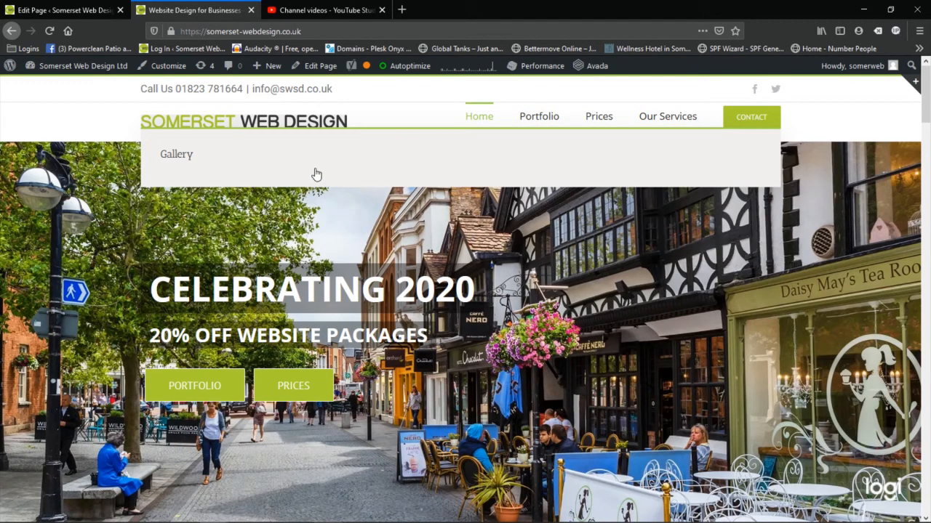
mouse_move(306, 171)
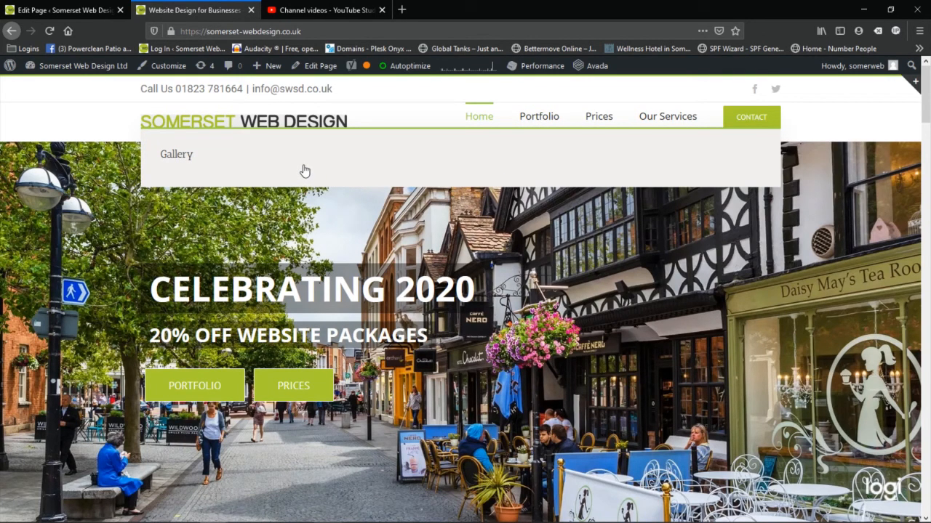
mouse_move(303, 170)
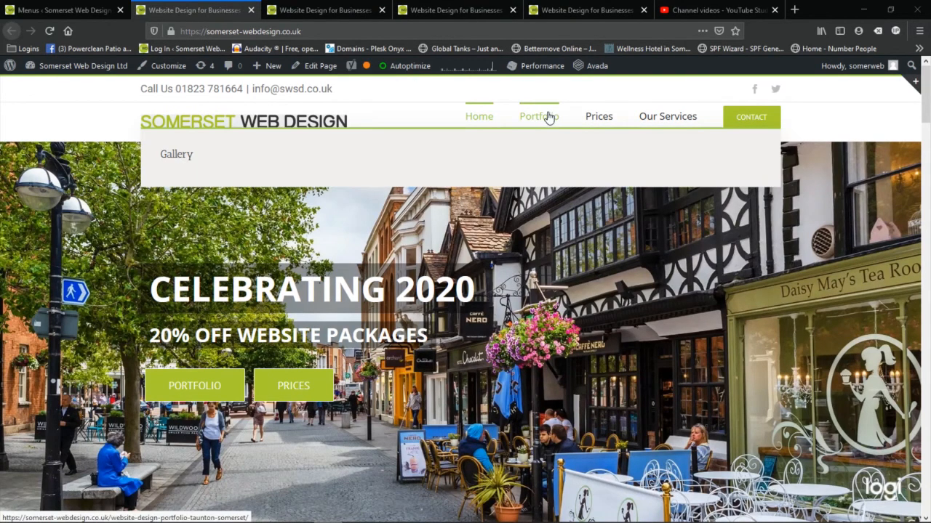
mouse_move(545, 126)
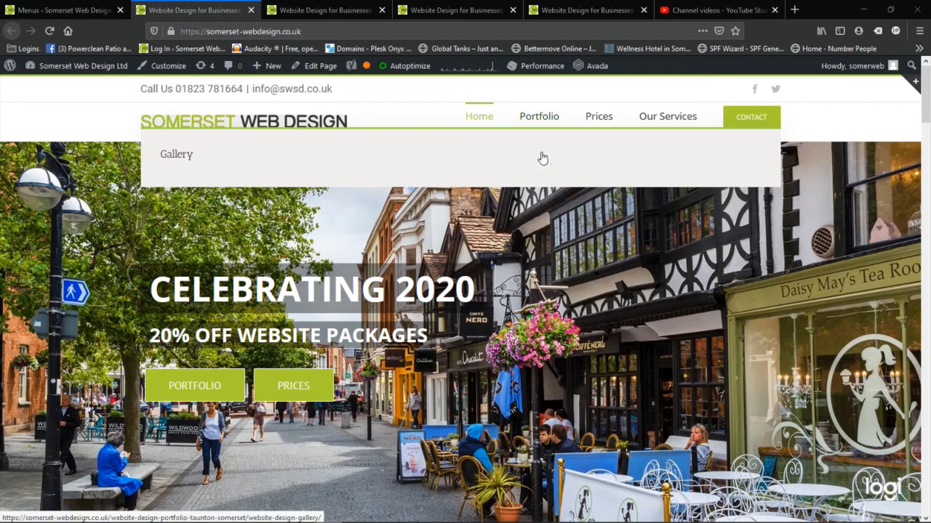
mouse_move(539, 117)
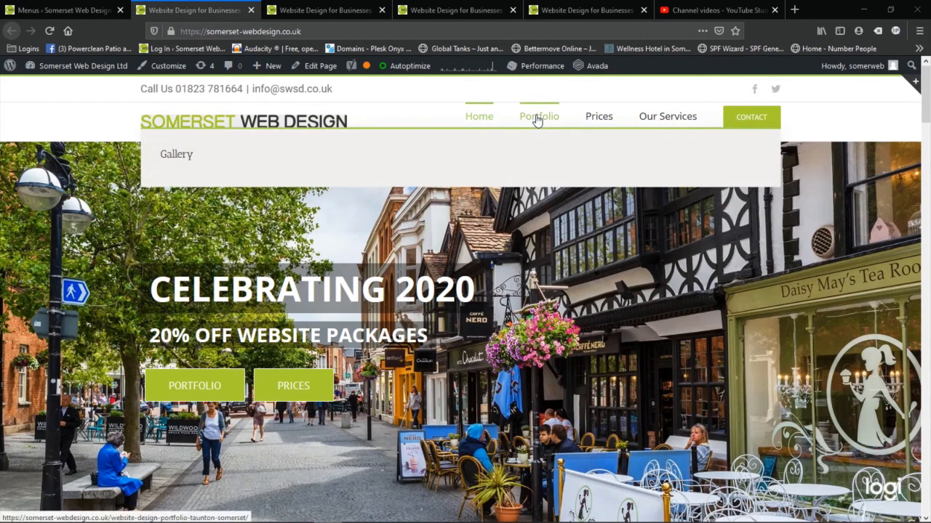
mouse_move(530, 115)
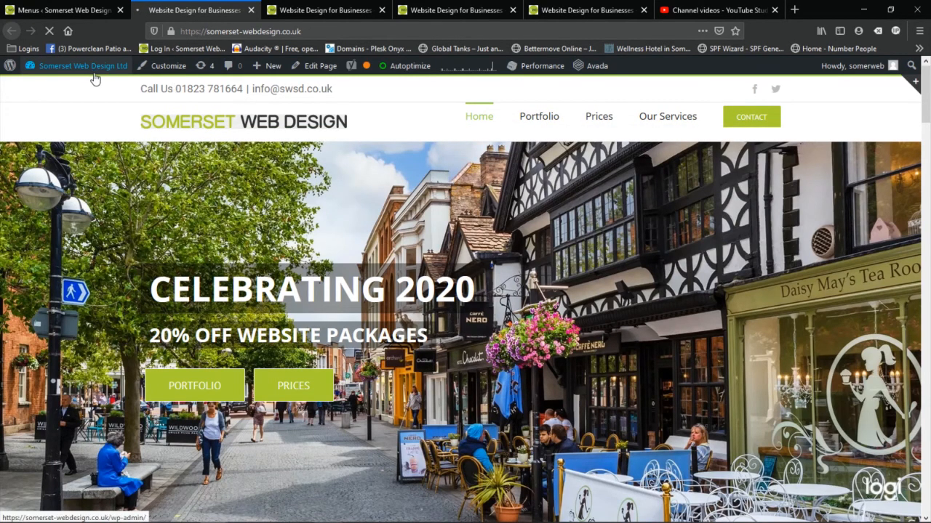
Back in the Menus editor, expand the Portfolio item and open its Avada menu options
left_click(82, 65)
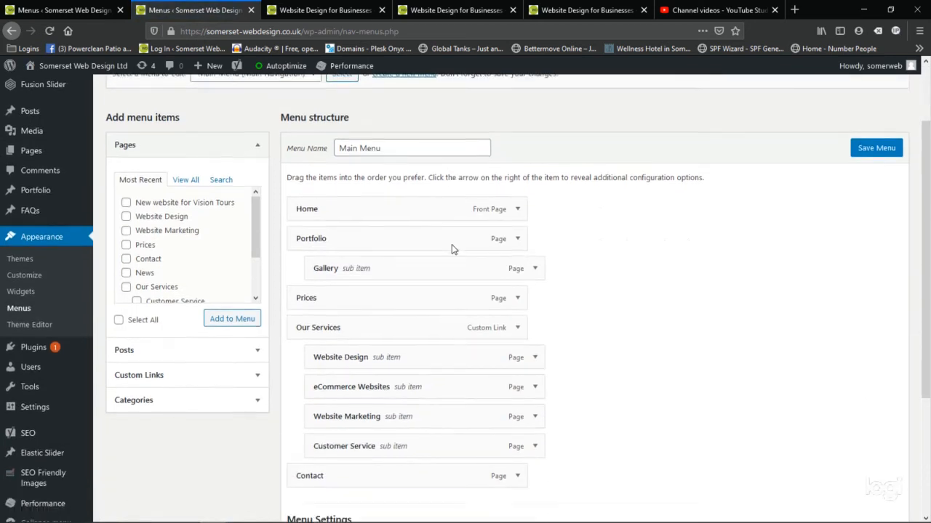
scroll("down", 3)
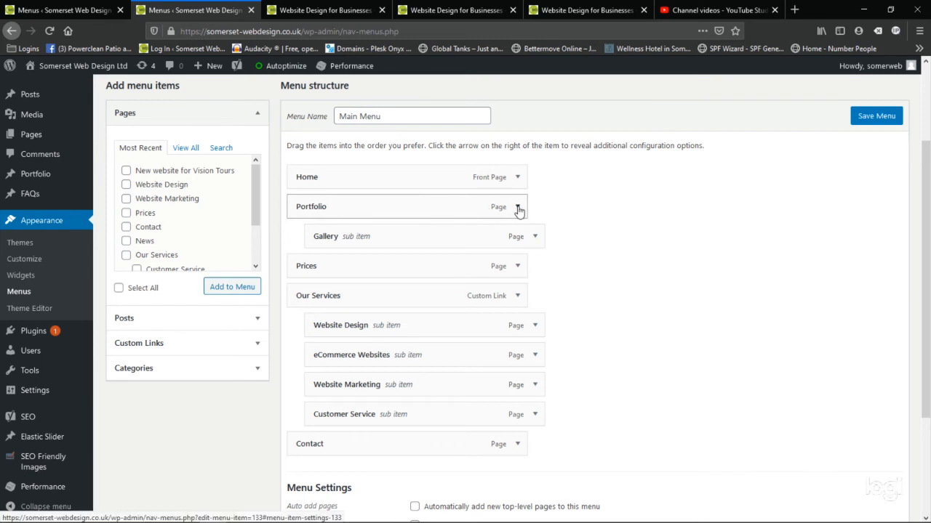
left_click(520, 209)
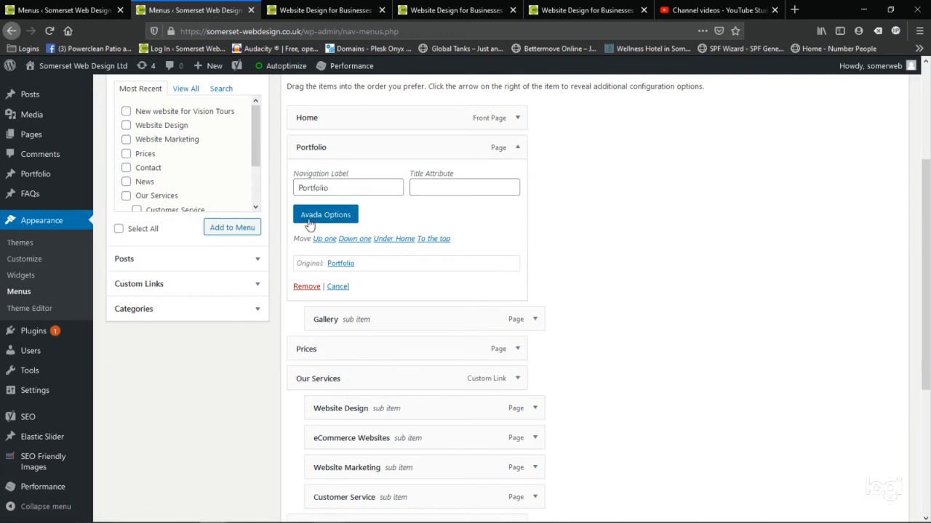
left_click(325, 215)
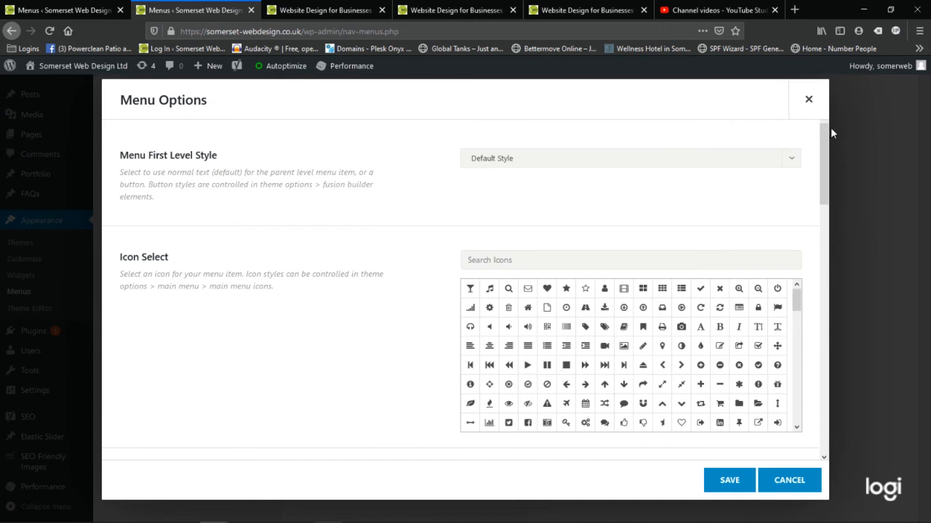
Turn Portfolio's Fusion Mega Menu off and close the Avada options dialog
scroll("down", 3)
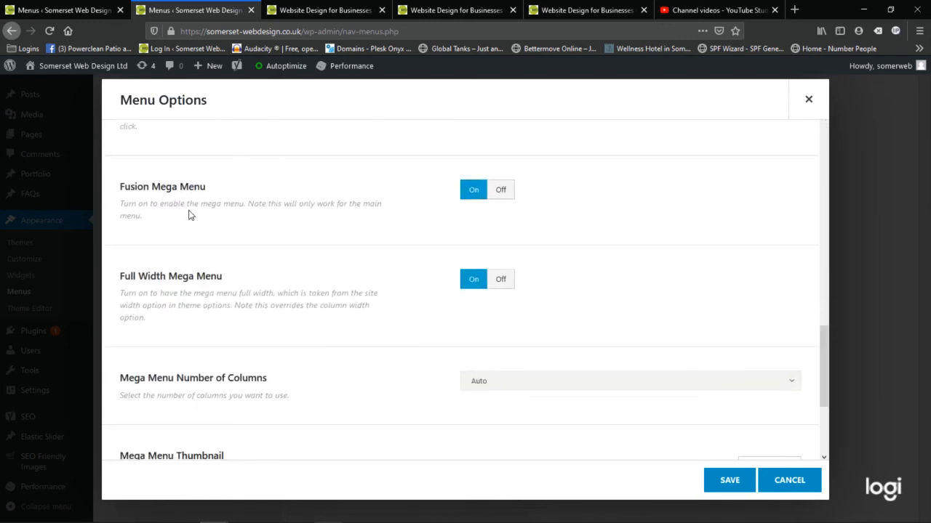
mouse_move(501, 190)
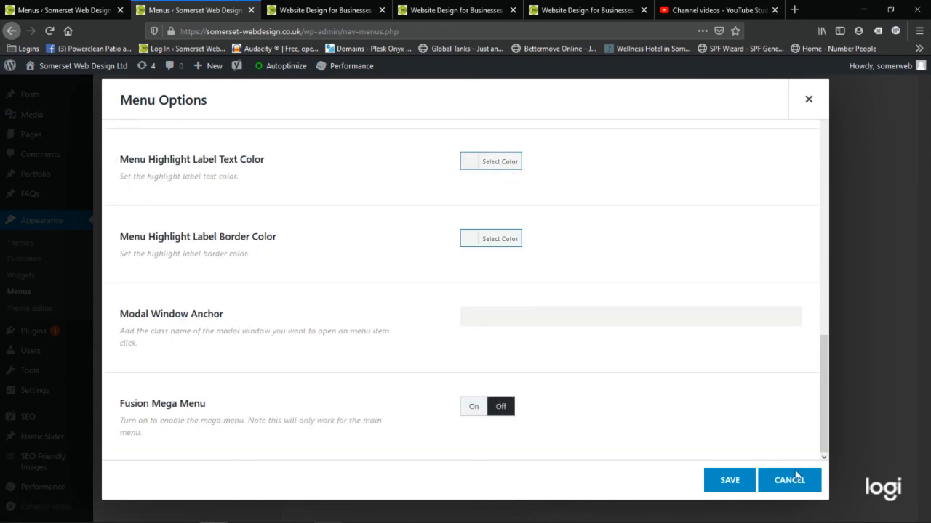
left_click(789, 480)
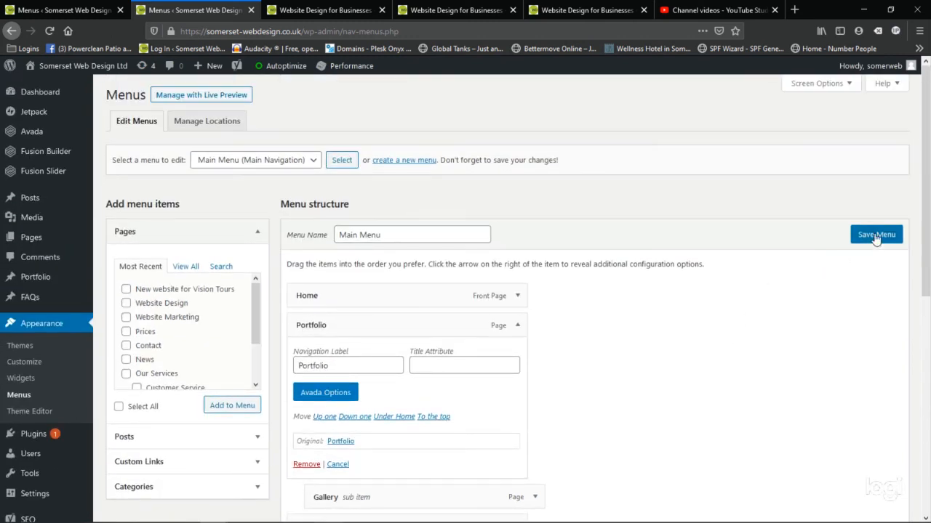
Save the Main Menu and open the live site in a new tab
left_click(876, 234)
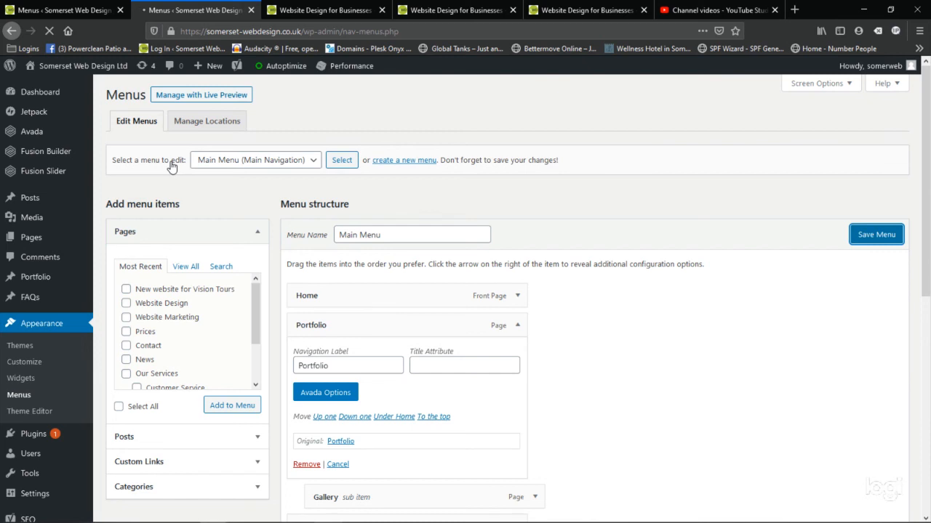
left_click(875, 234)
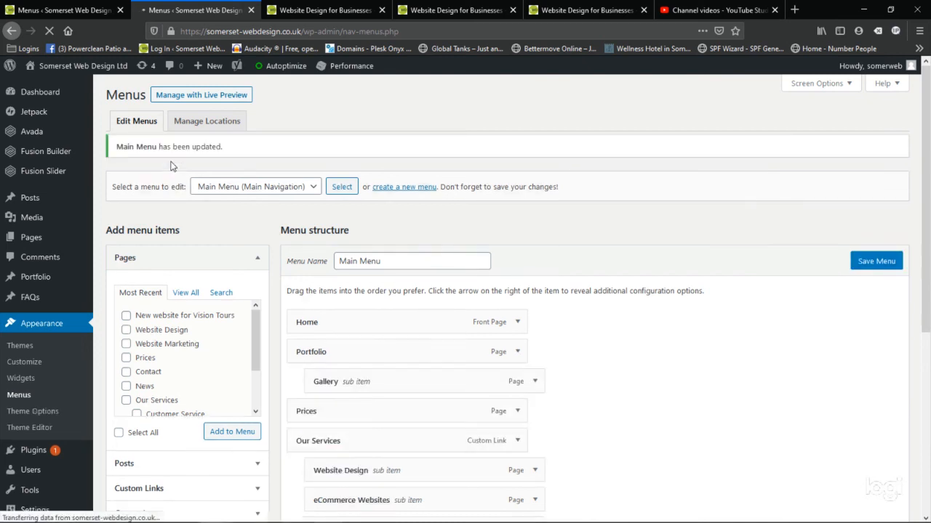
right_click(83, 65)
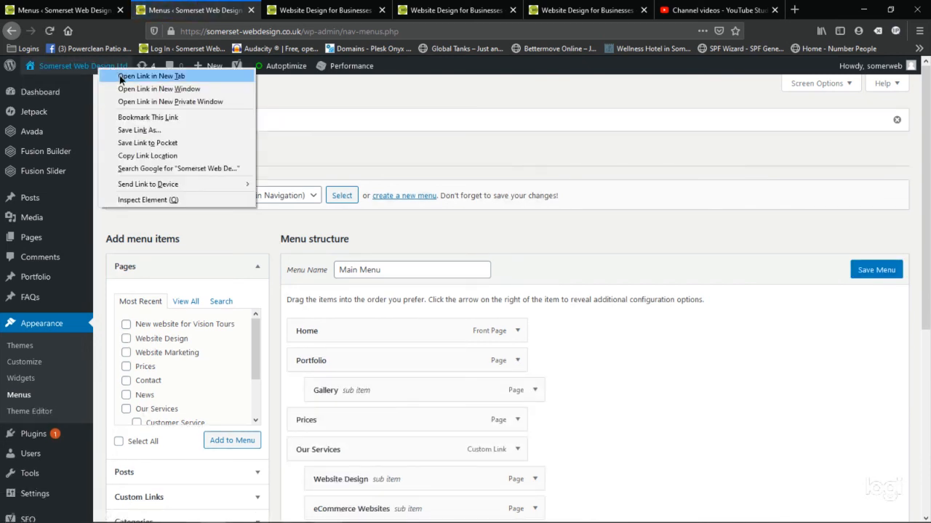
left_click(151, 75)
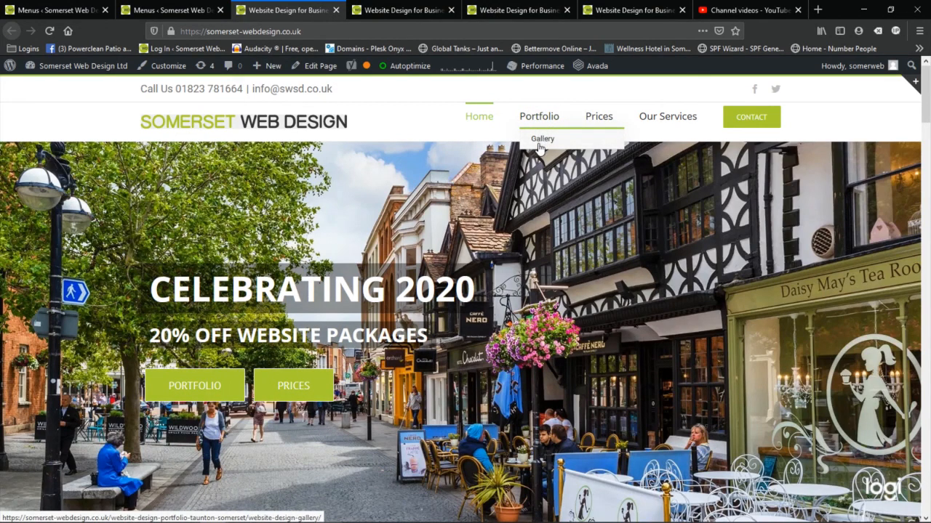
mouse_move(542, 145)
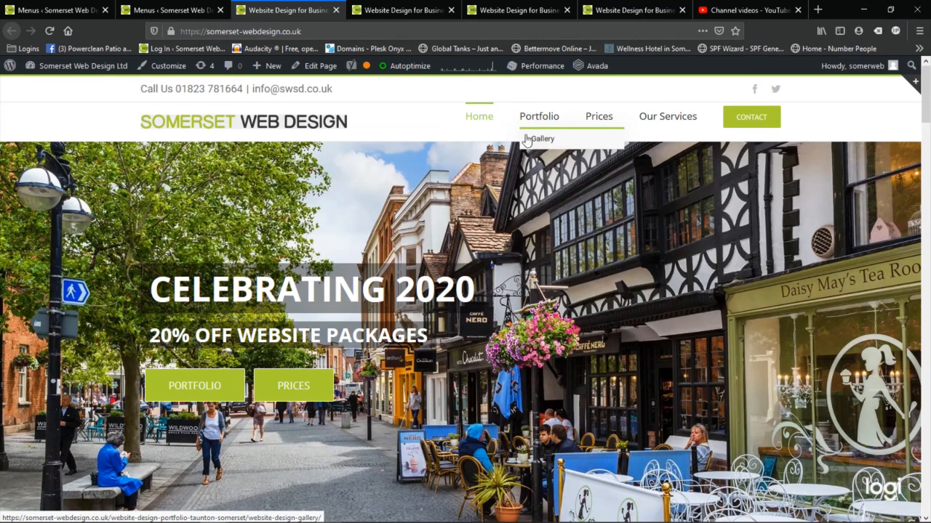
Pick Gallery from the Portfolio drop-down to reach the Gallery page
left_click(541, 139)
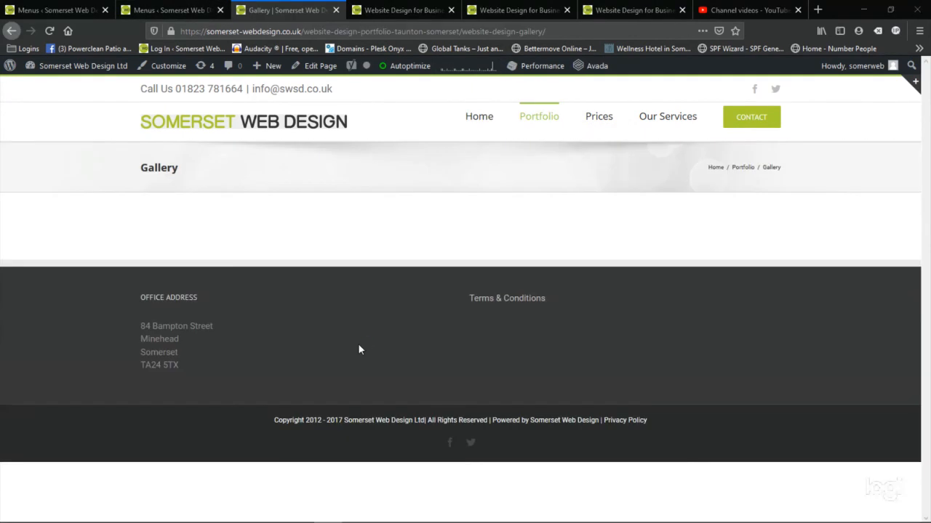